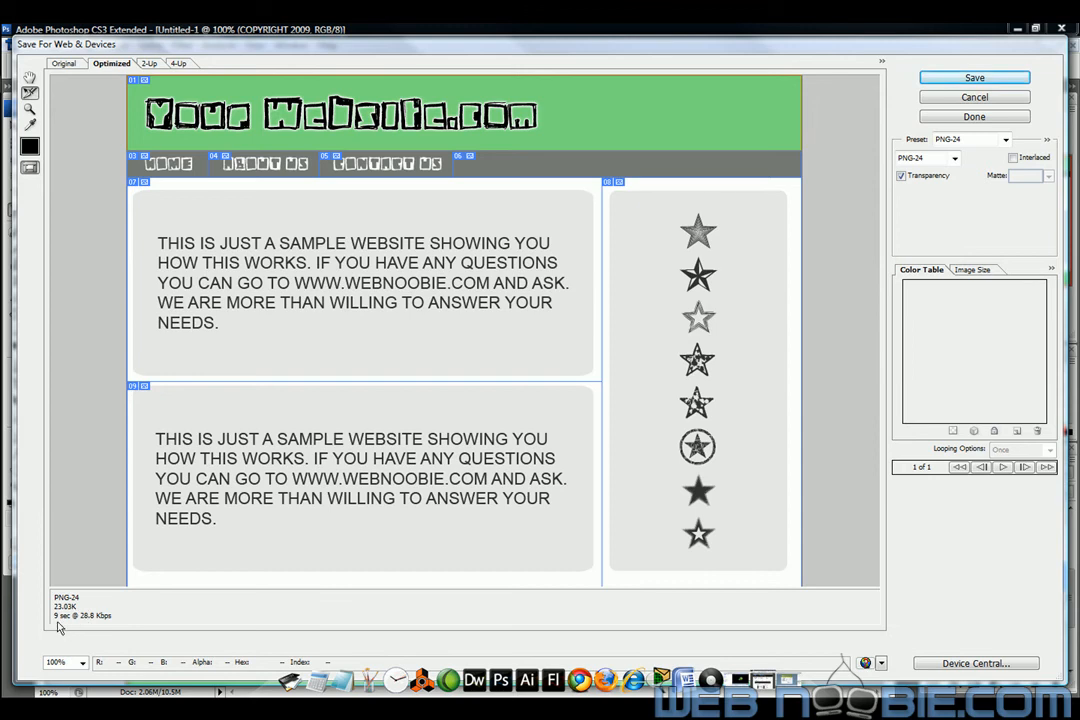
mouse_move(88, 624)
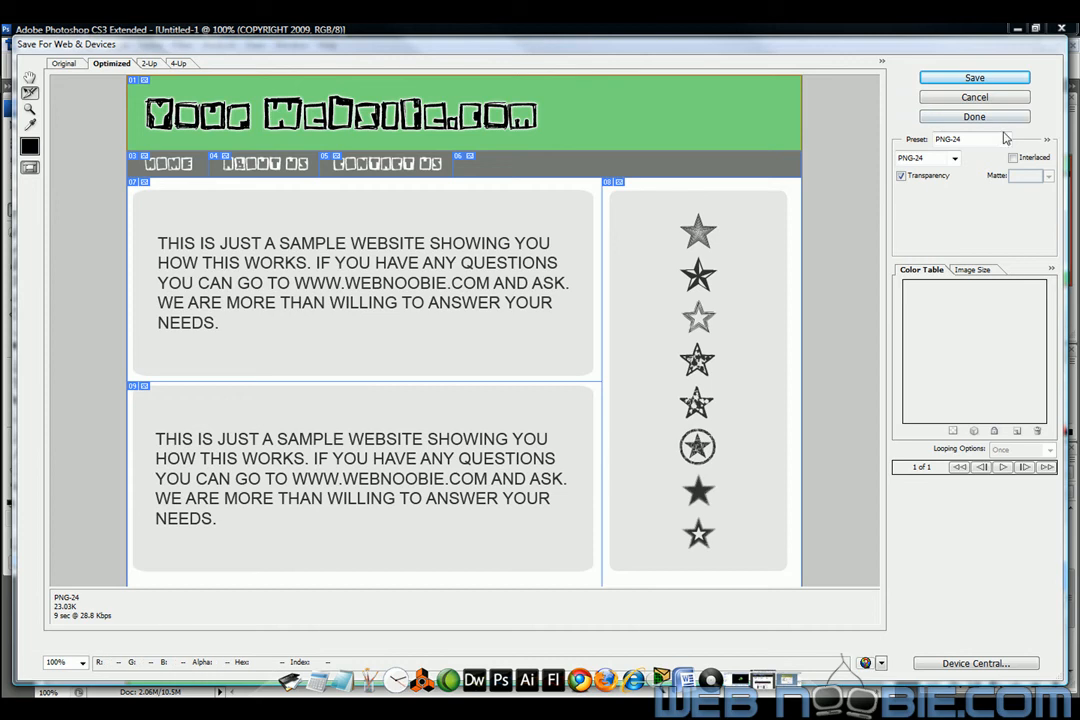
- Set the slice export format to JPEG Medium with quality raised to about 60
left_click(1004, 140)
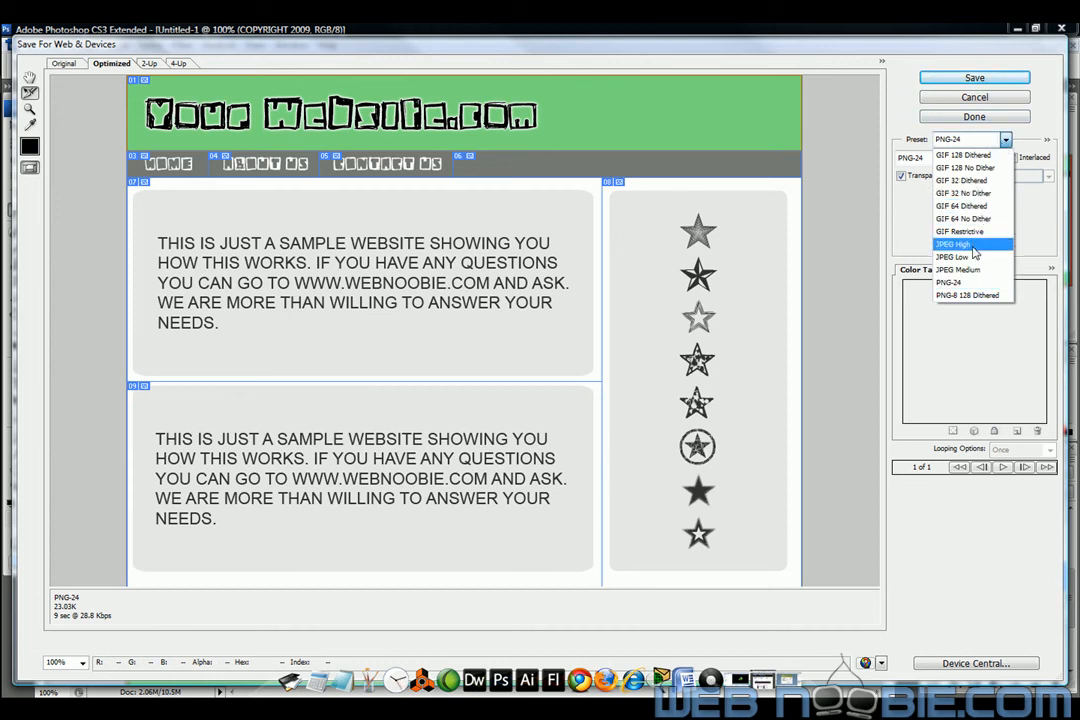
left_click(952, 244)
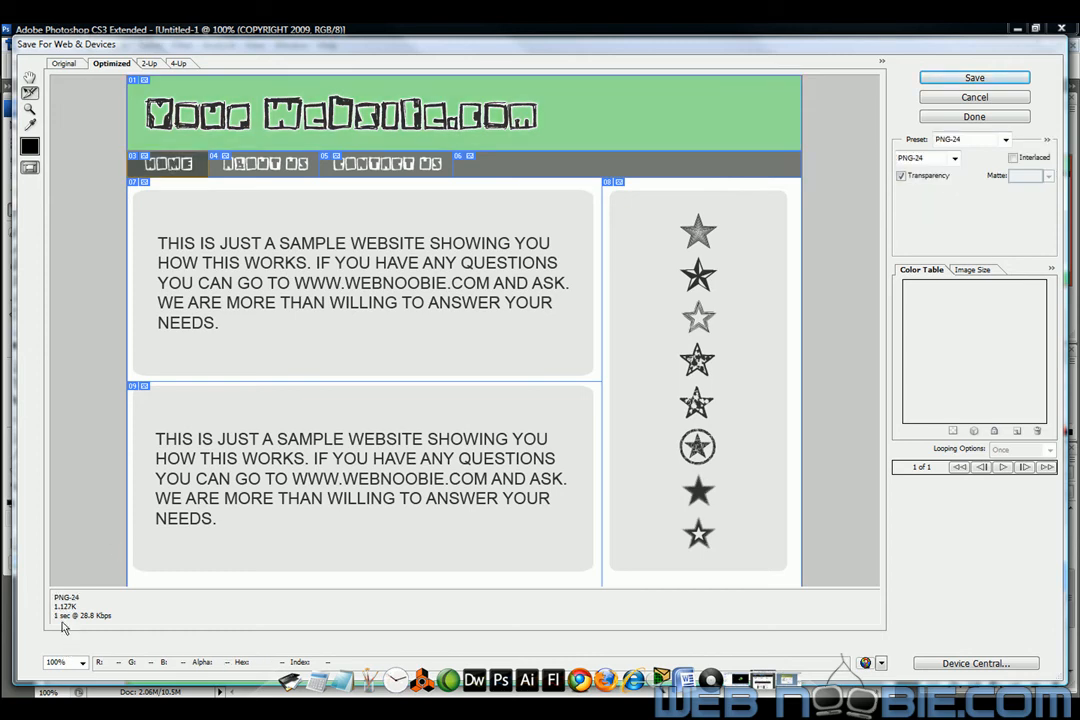
mouse_move(272, 220)
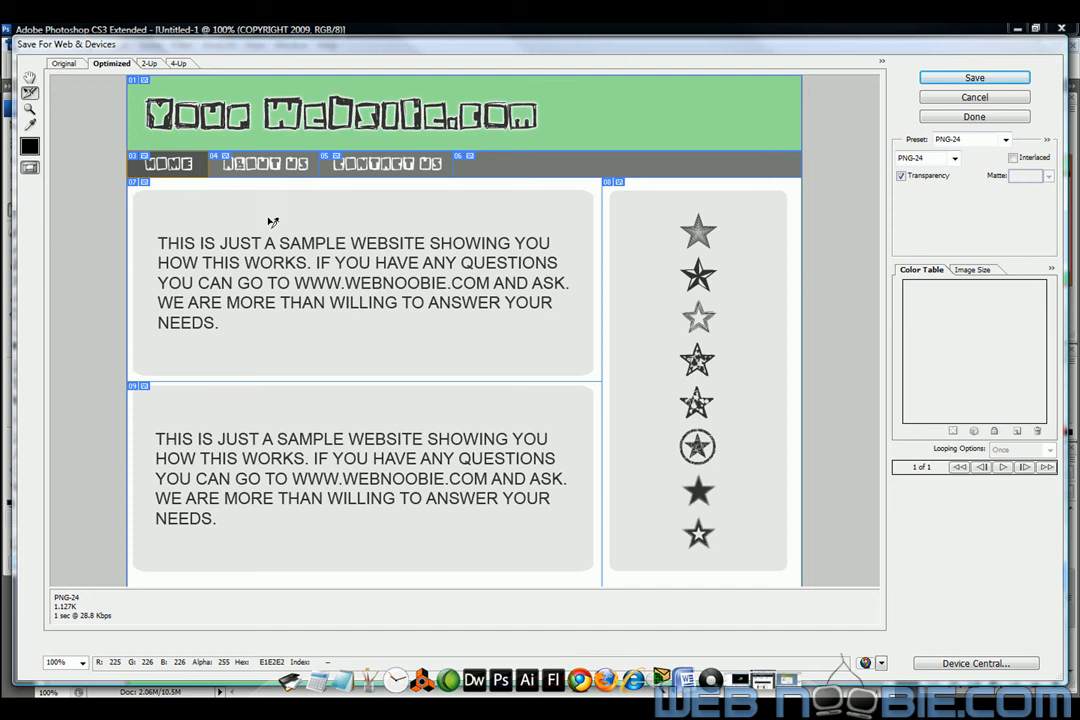
mouse_move(280, 168)
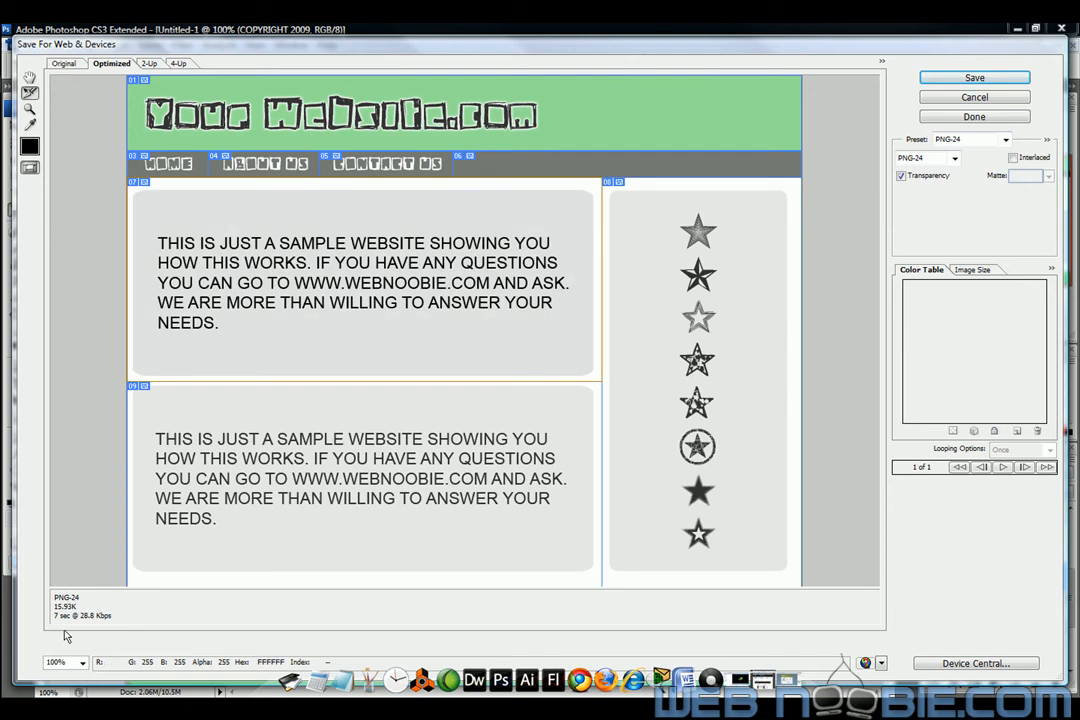
mouse_move(378, 284)
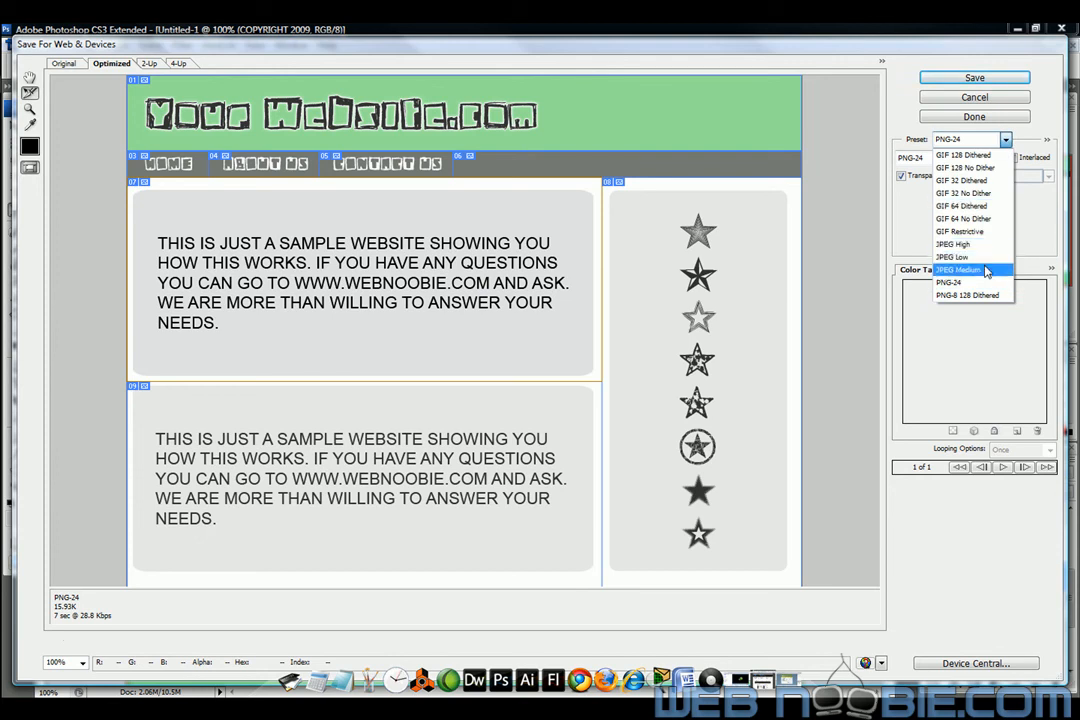
left_click(960, 270)
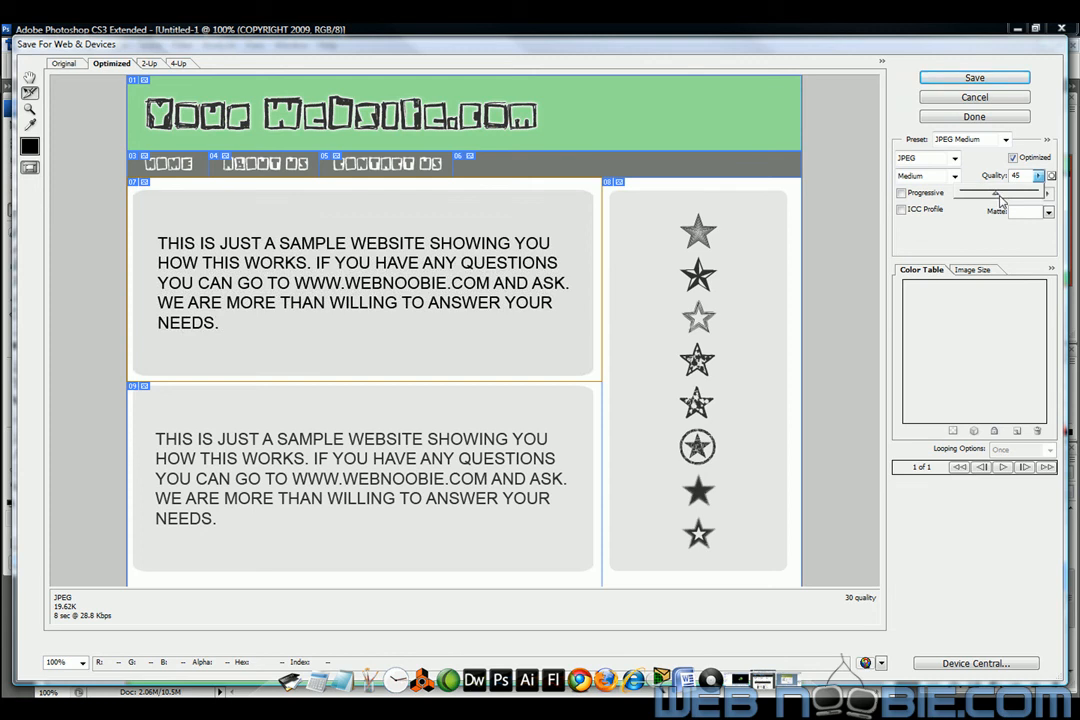
left_click_drag(990, 192, 1016, 192)
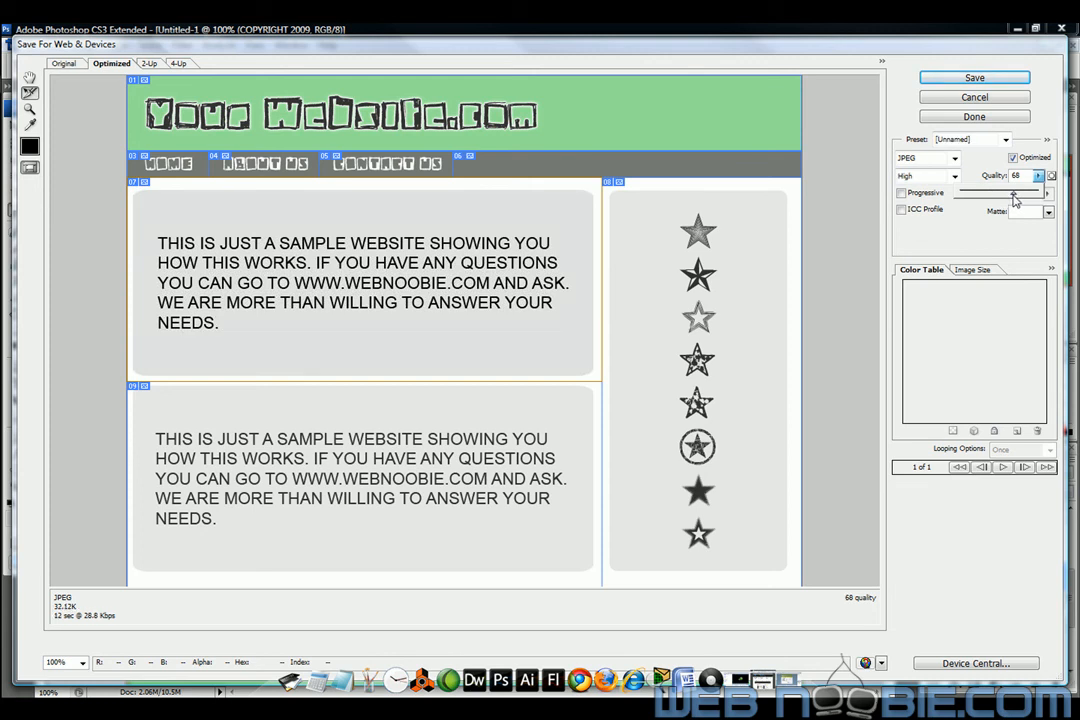
left_click_drag(1044, 192, 1040, 192)
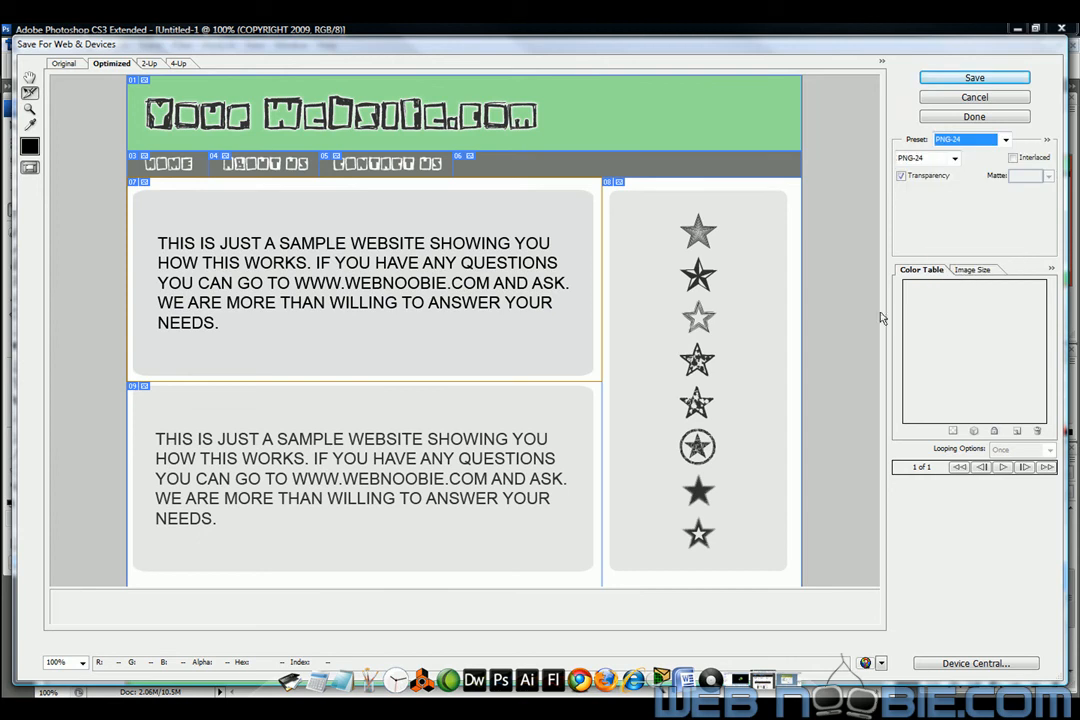
mouse_move(408, 336)
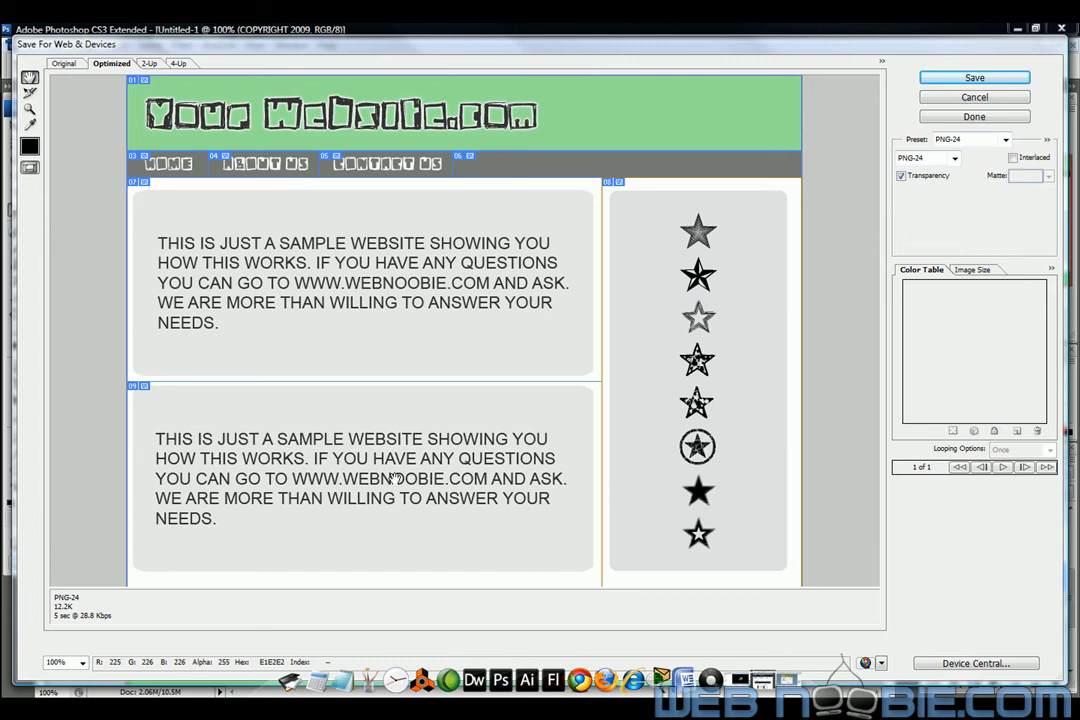
scroll("down", 3)
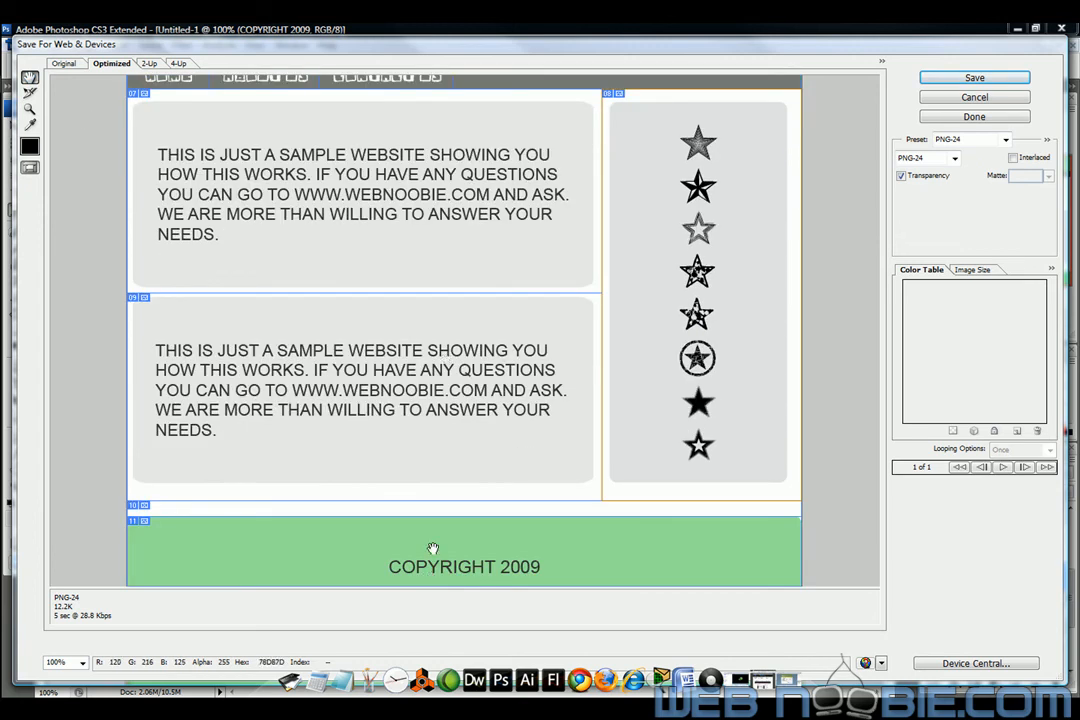
mouse_move(658, 382)
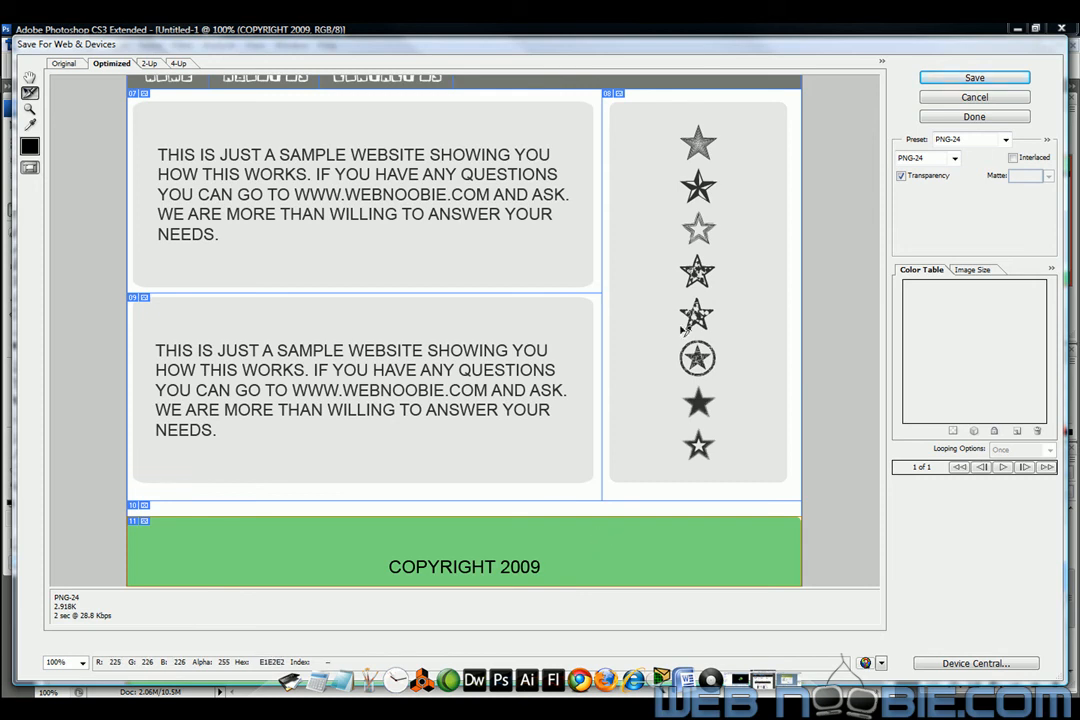
mouse_move(620, 330)
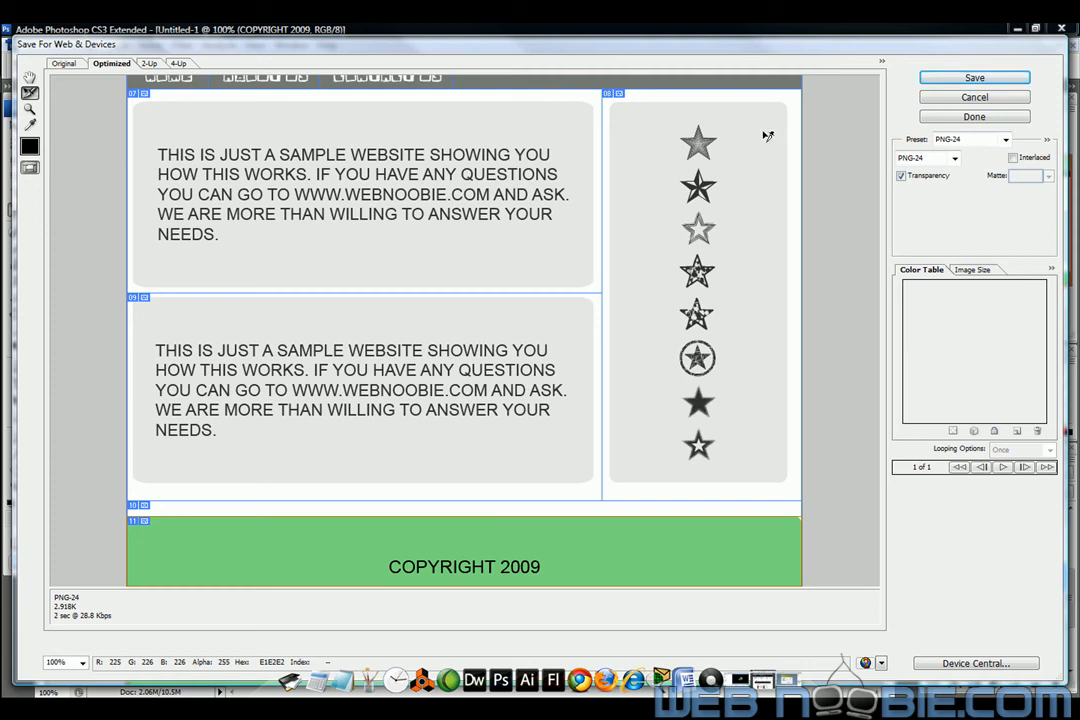
- Start saving the optimized slices into a new Desktop folder 'psd site to dreamweaver' and name the file
left_click(972, 76)
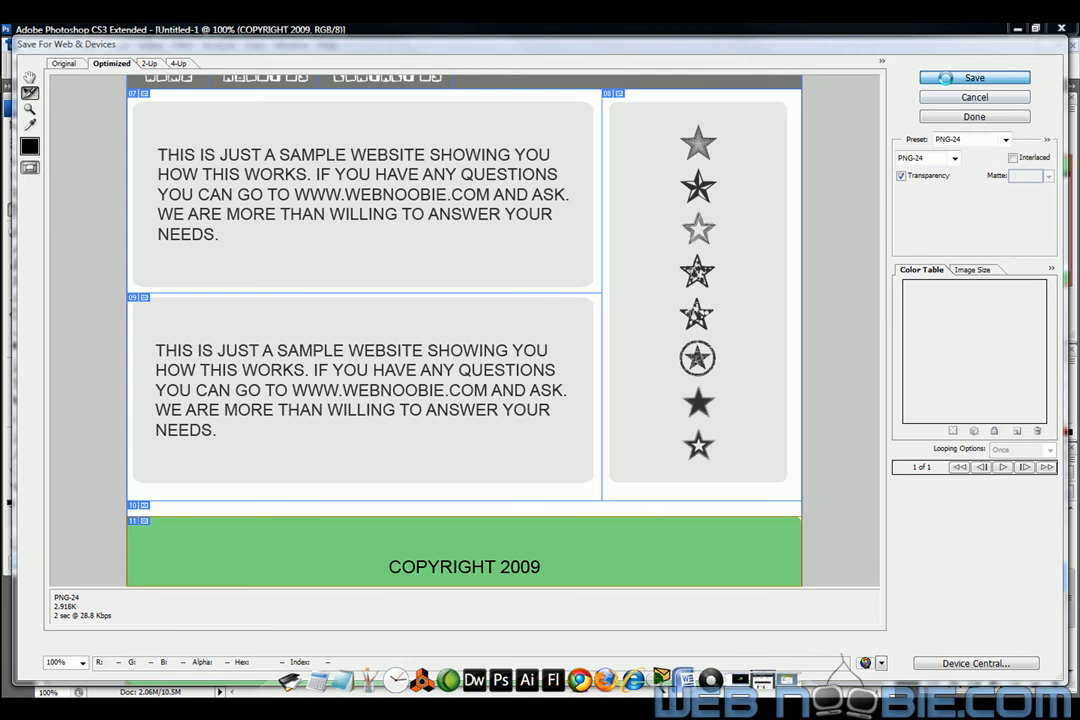
left_click(972, 76)
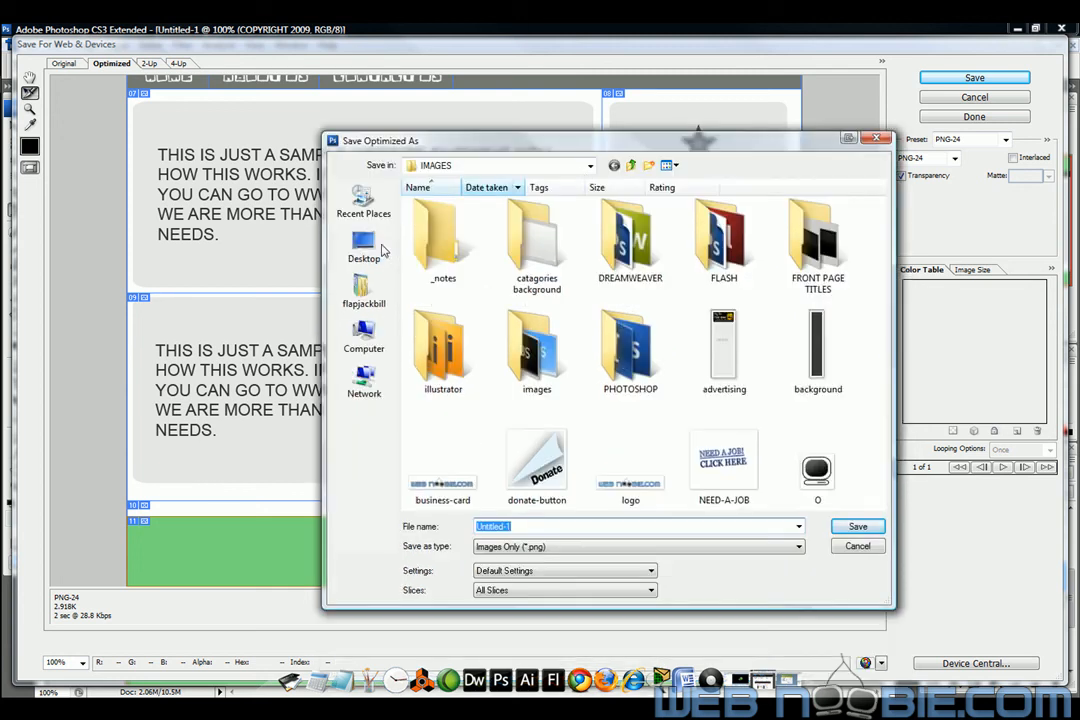
left_click(364, 244)
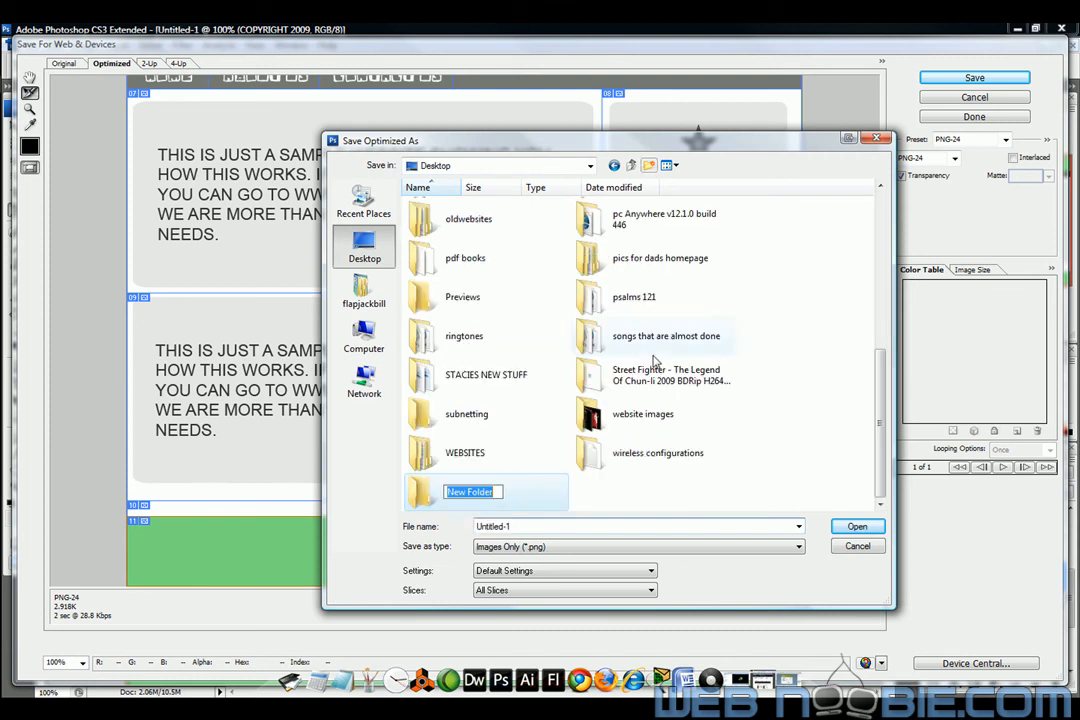
type("psd site to d")
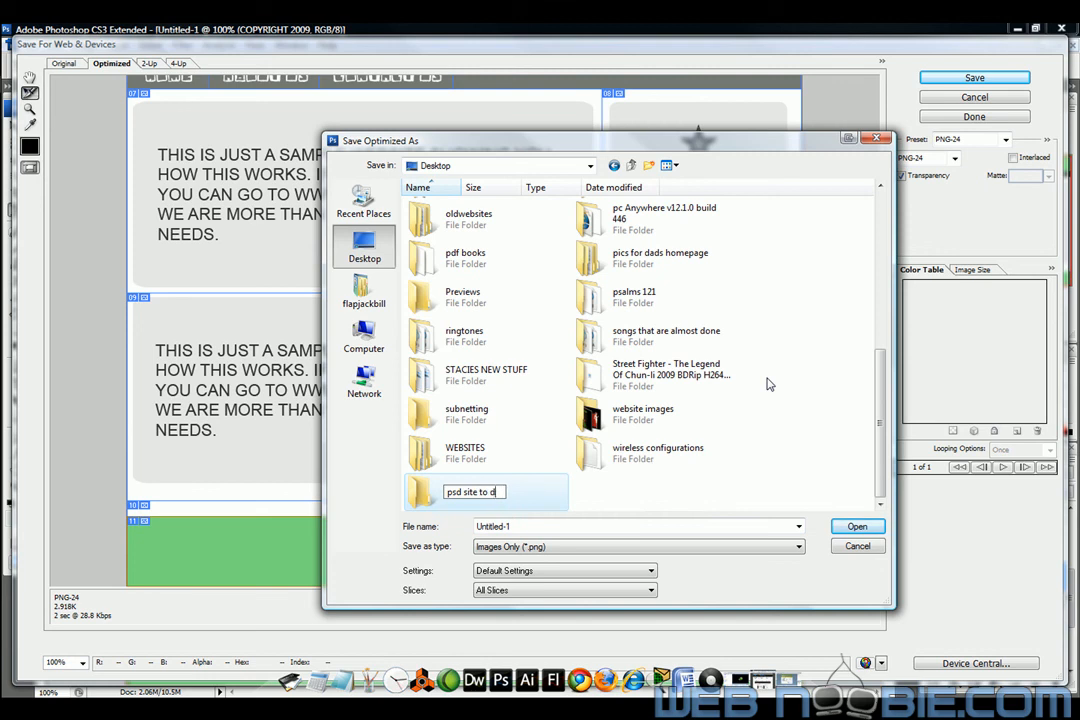
type("reamweaver")
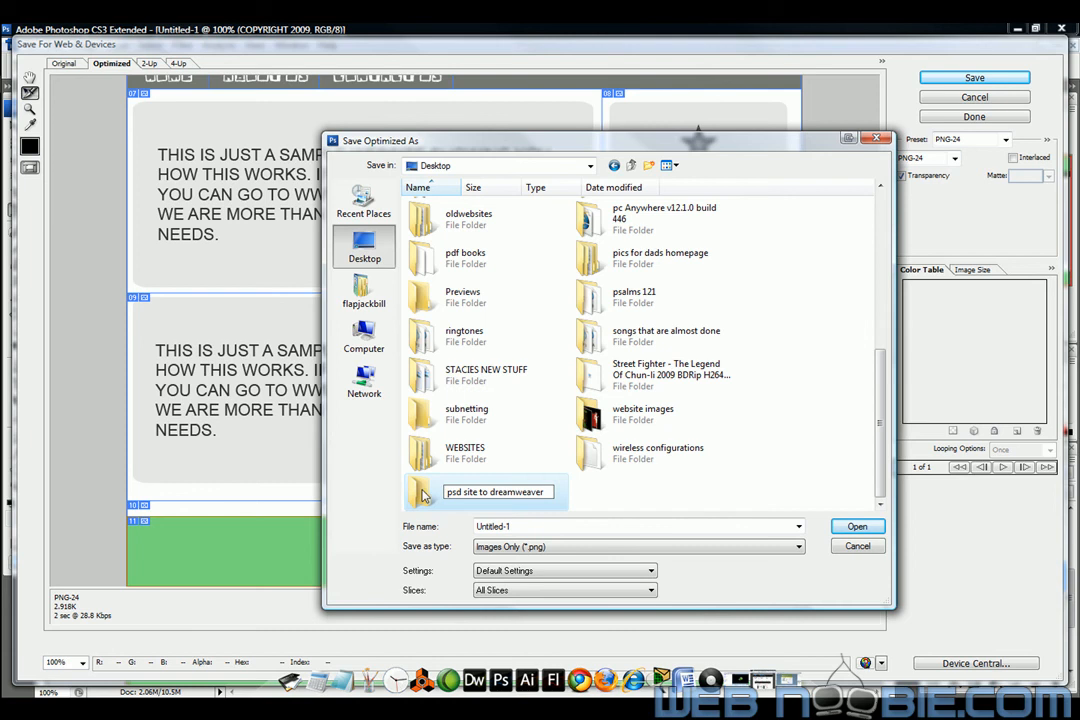
double_click(464, 492)
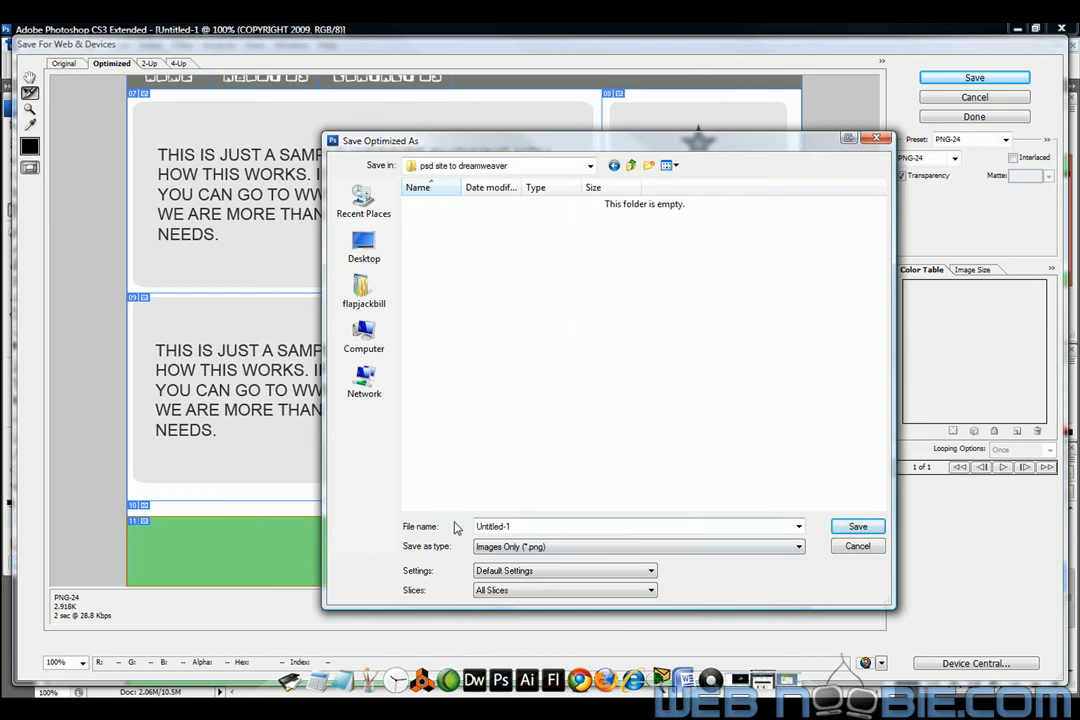
type("psd site to drea")
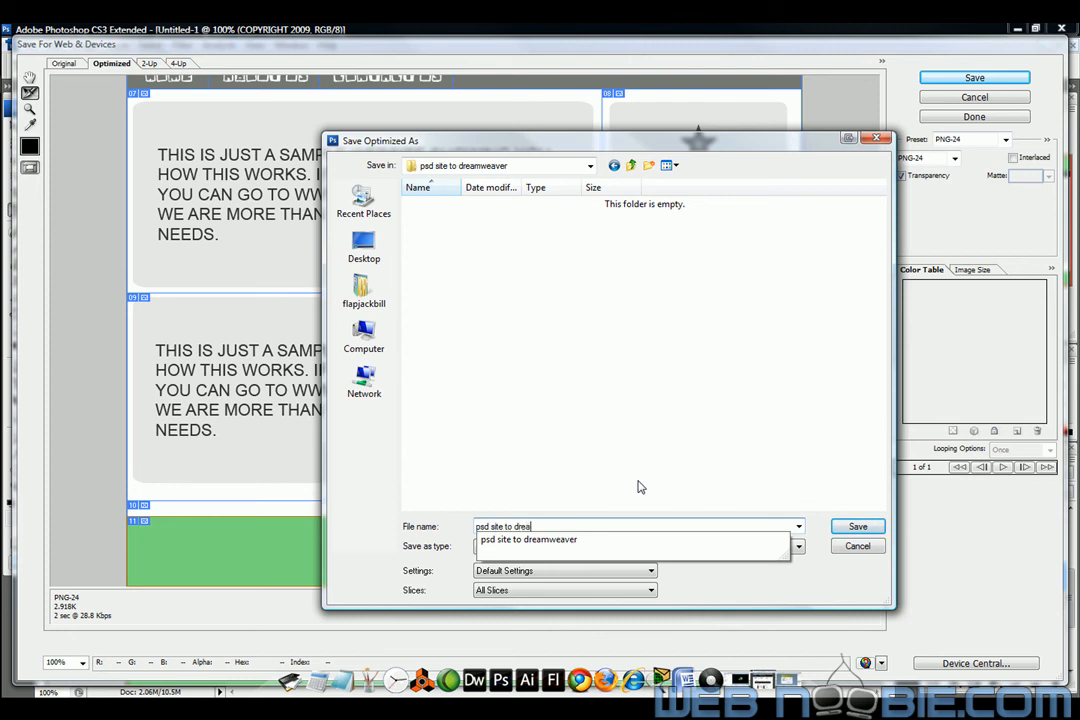
left_click(636, 546)
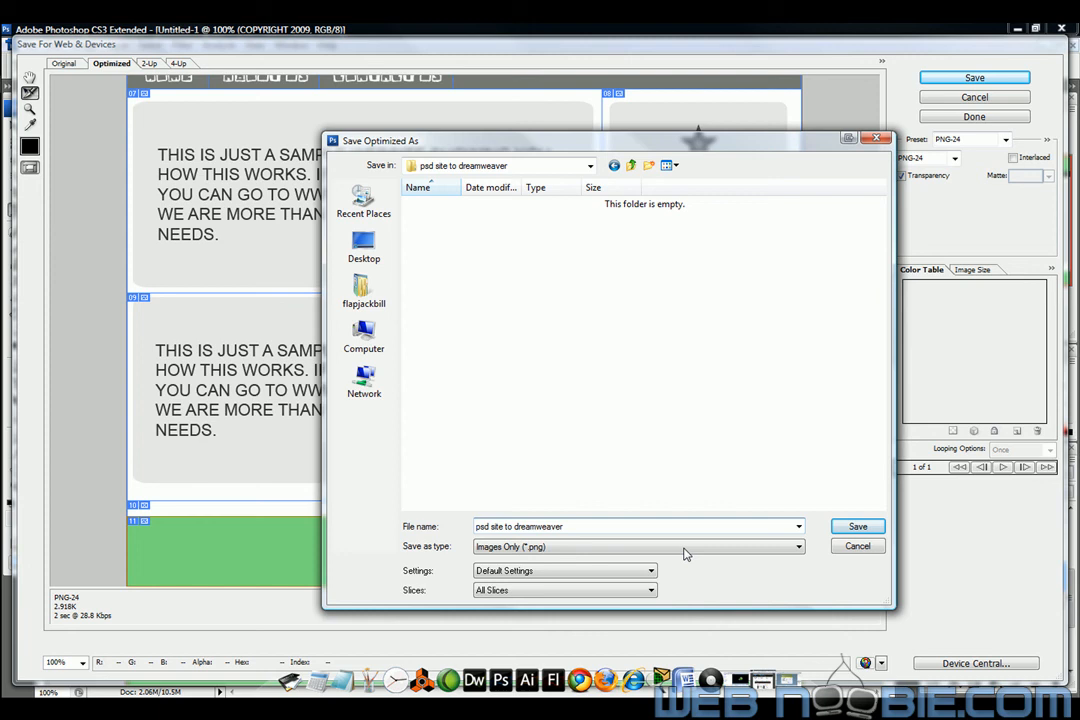
mouse_move(462, 542)
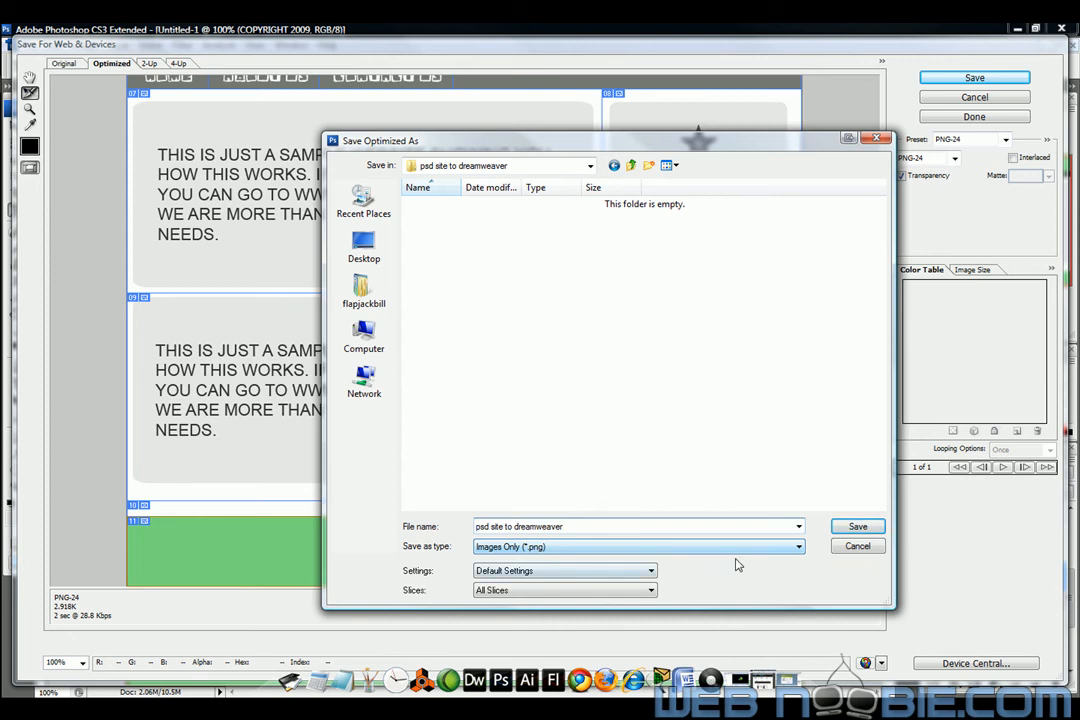
- Save as type HTML and Images and confirm the export
left_click(796, 546)
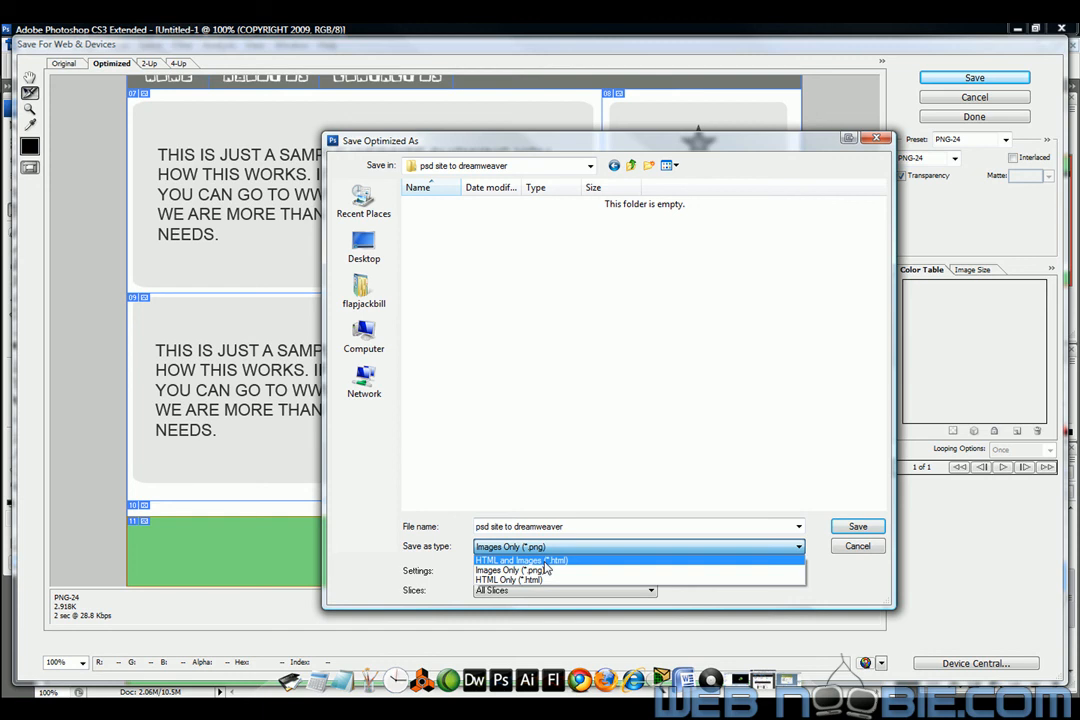
left_click(520, 560)
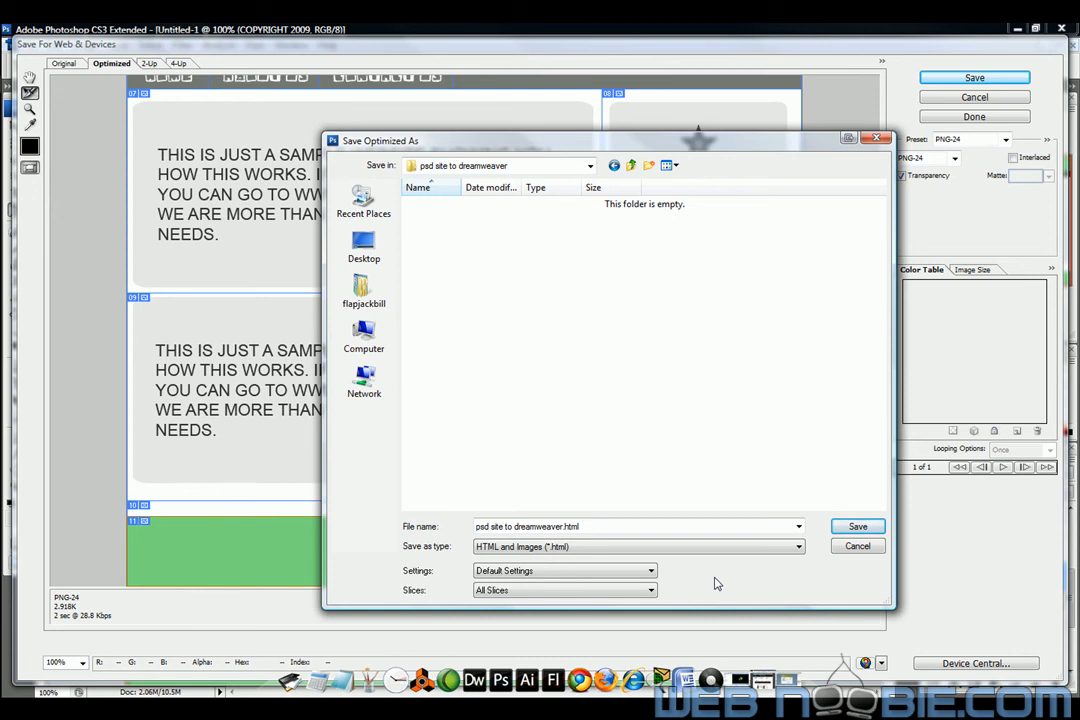
left_click(636, 546)
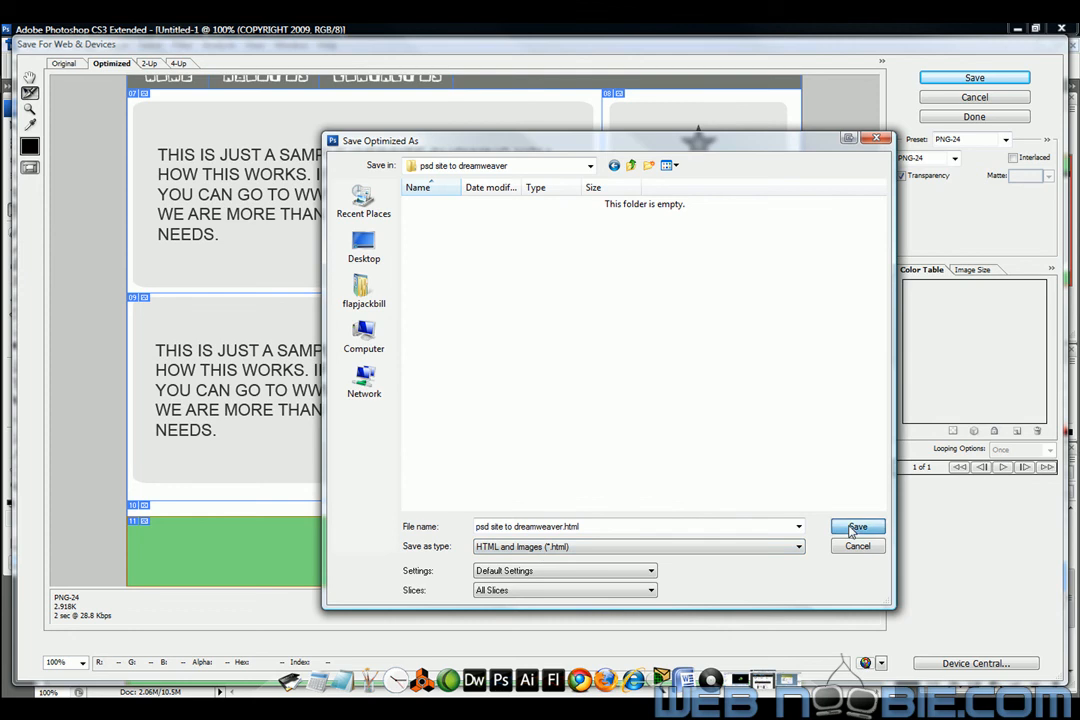
left_click(856, 528)
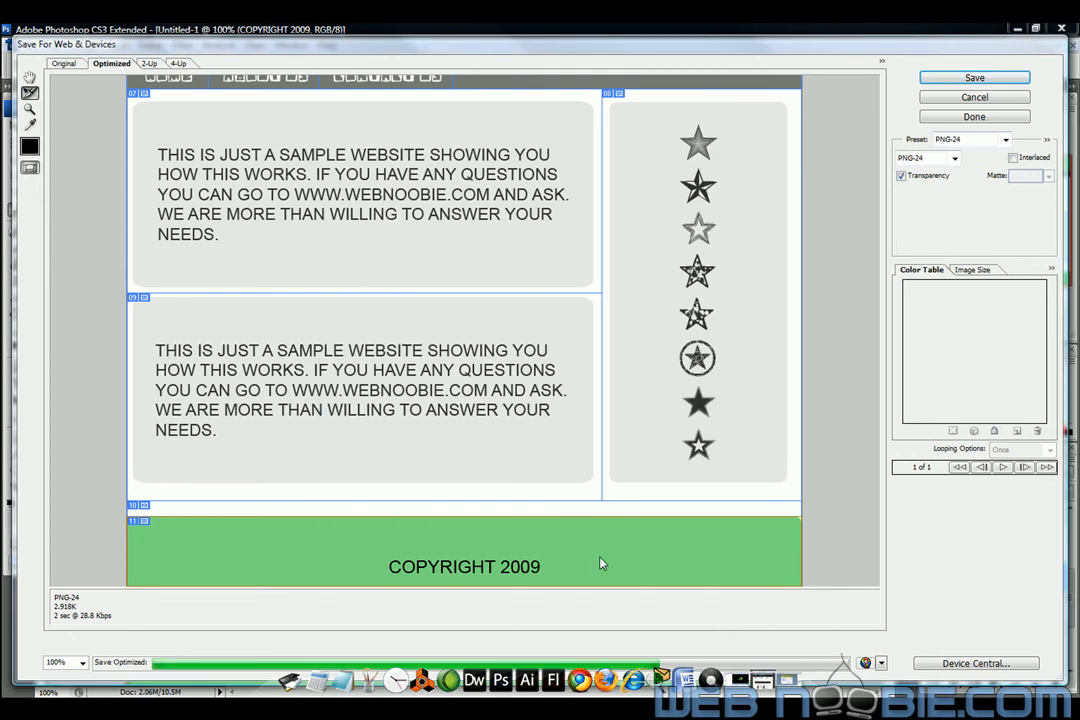
- In Dreamweaver's Open browser, navigate into the 'psd site to dreamweaver' folder on the Desktop
left_click(972, 116)
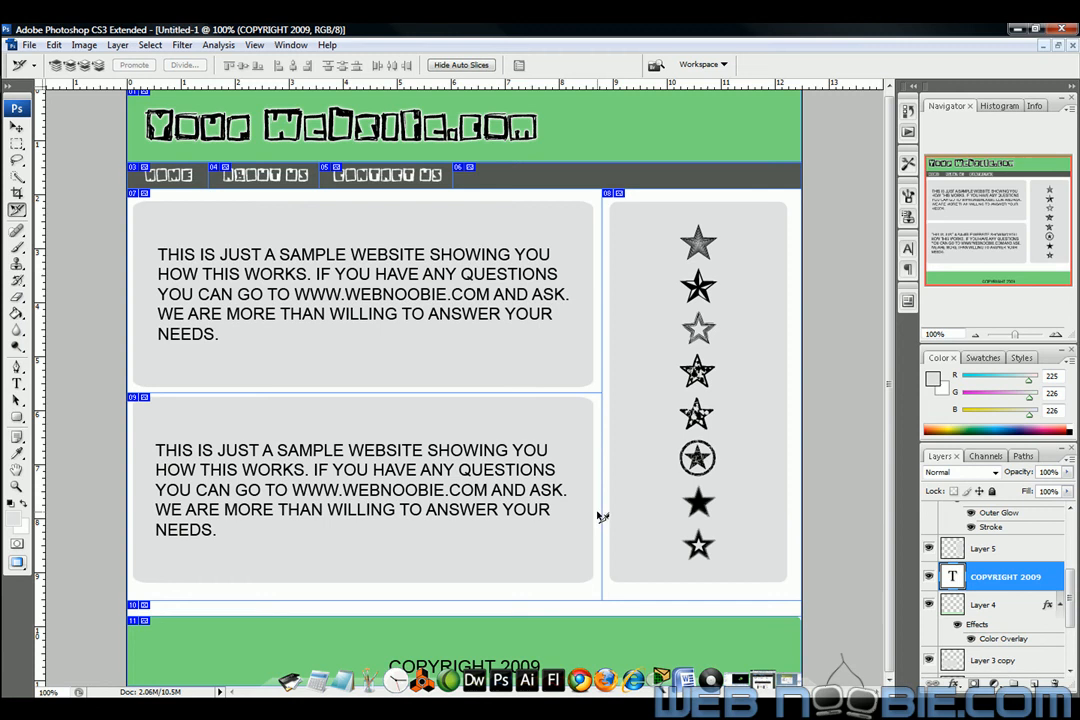
mouse_move(544, 204)
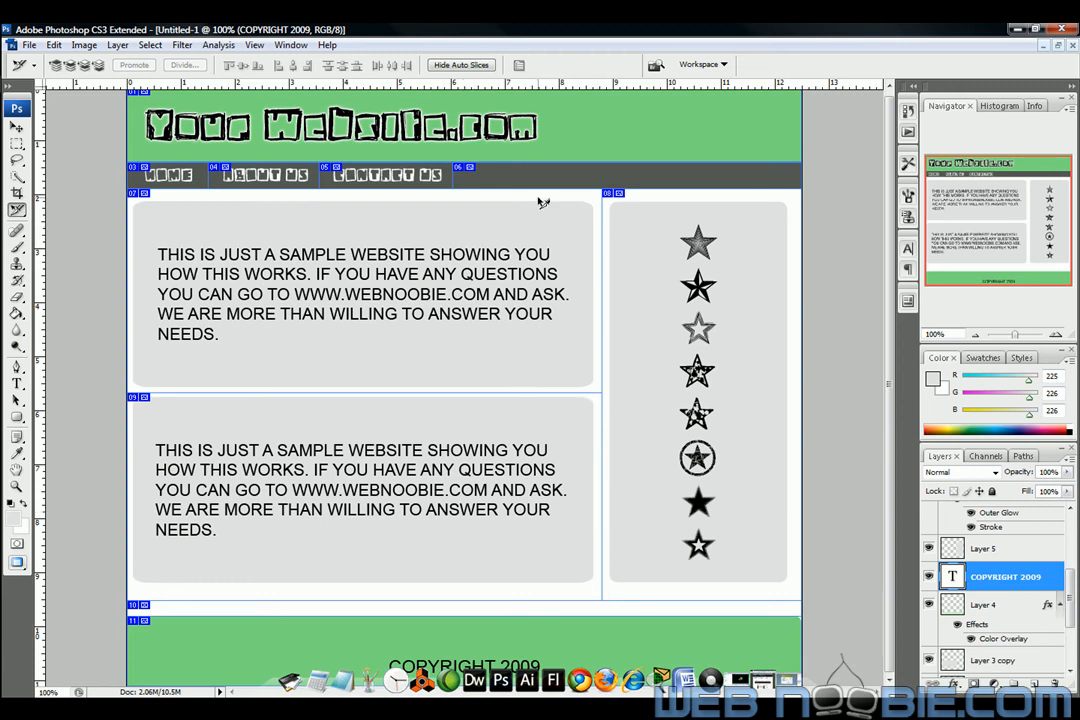
mouse_move(996, 32)
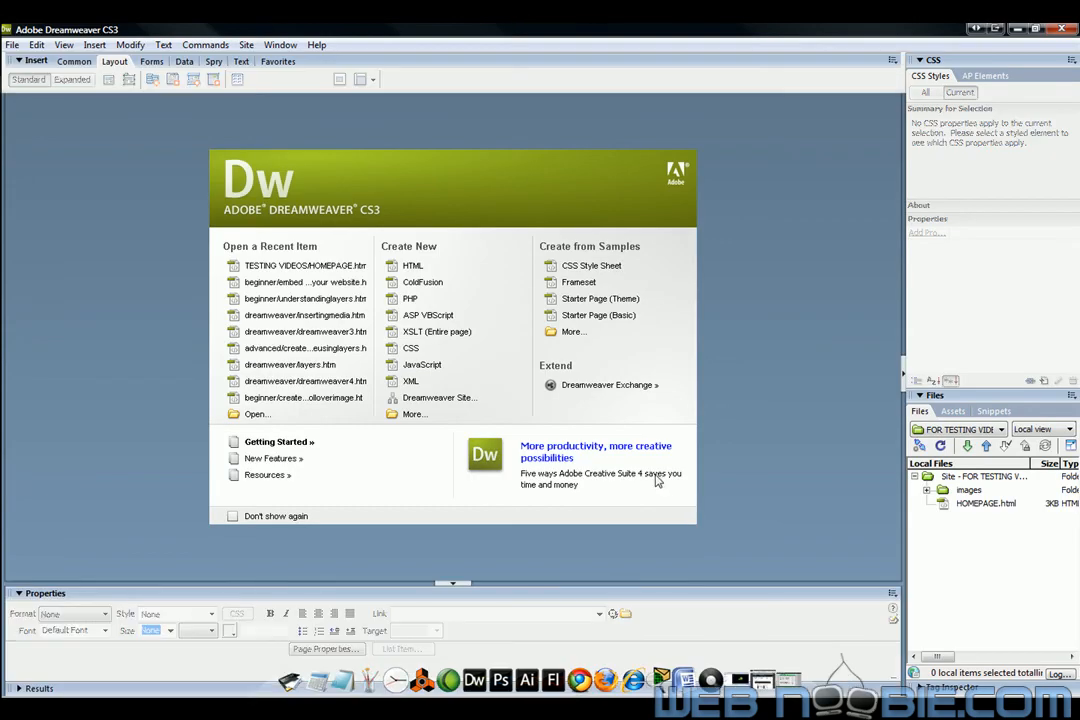
mouse_move(452, 280)
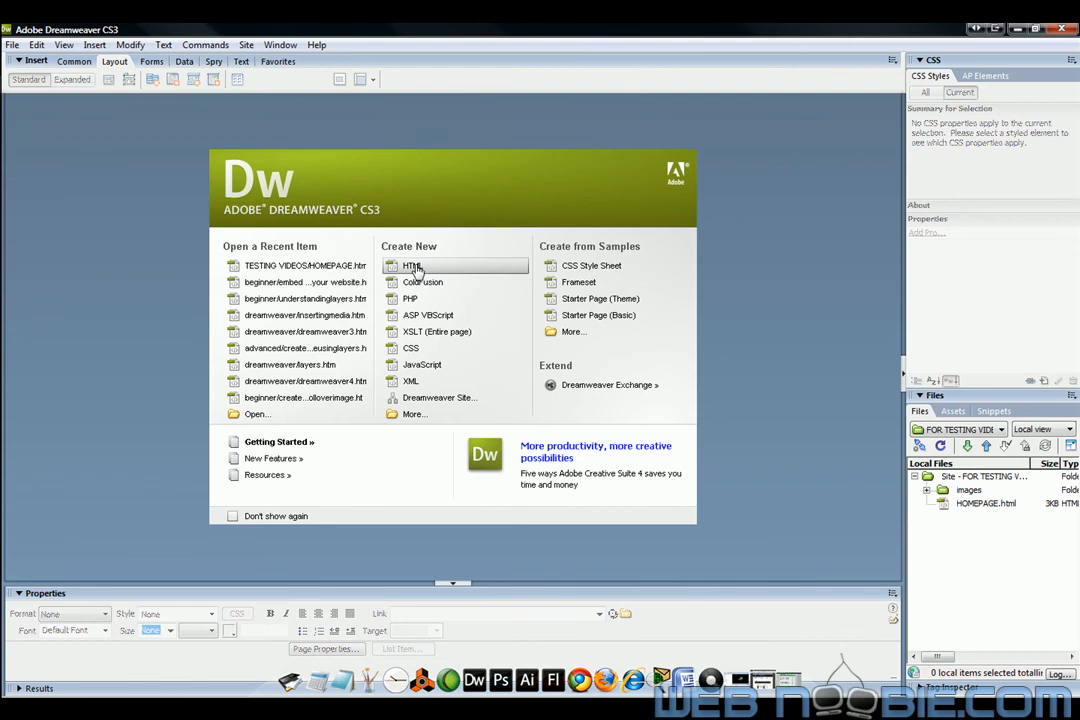
mouse_move(432, 270)
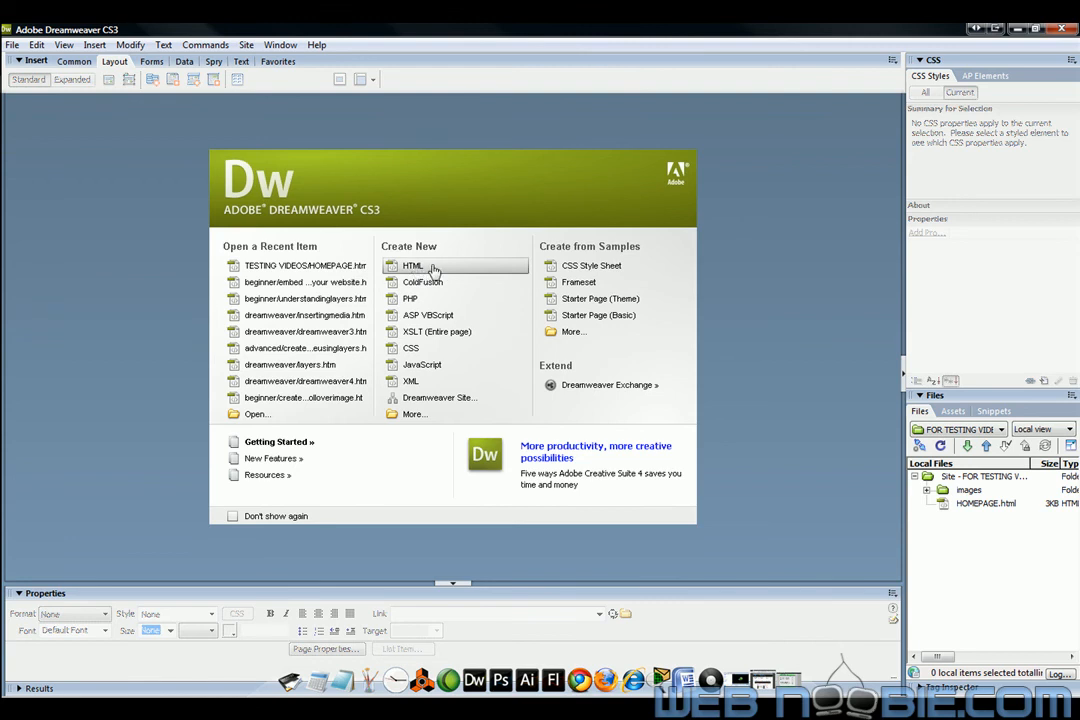
mouse_move(428, 264)
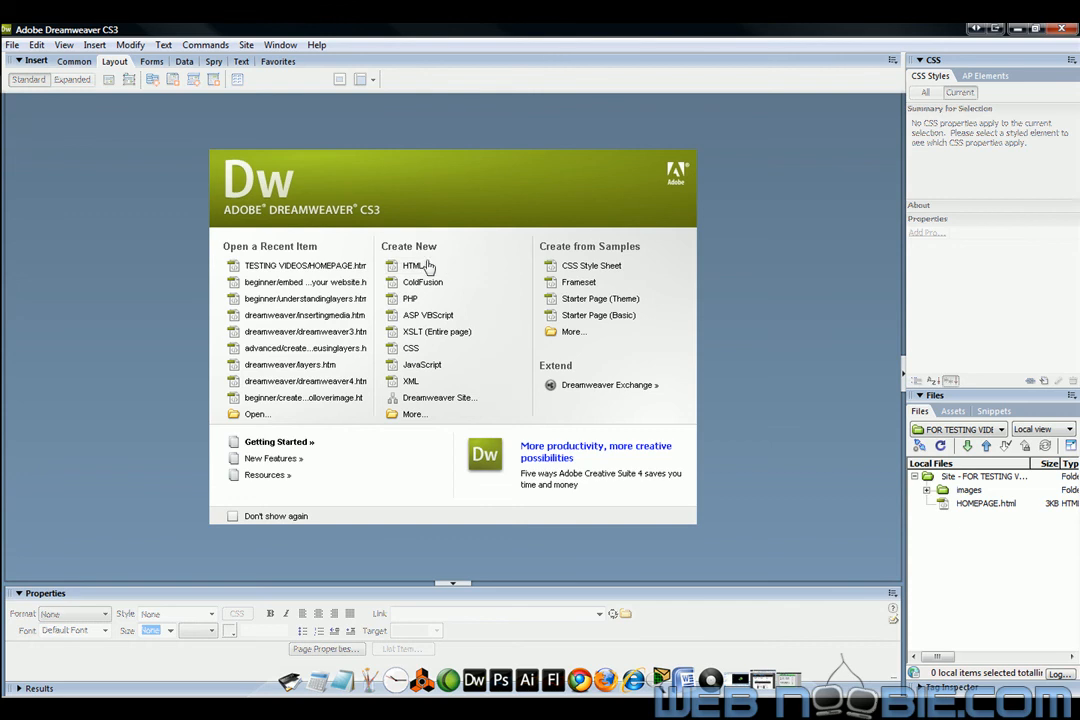
mouse_move(14, 48)
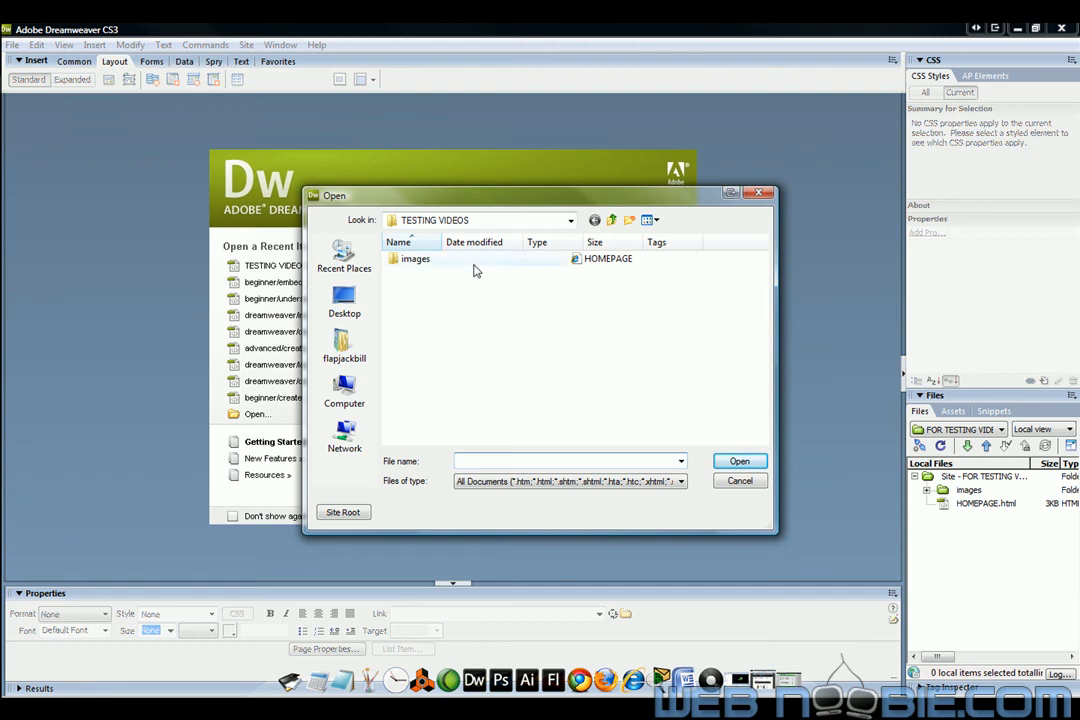
left_click(612, 220)
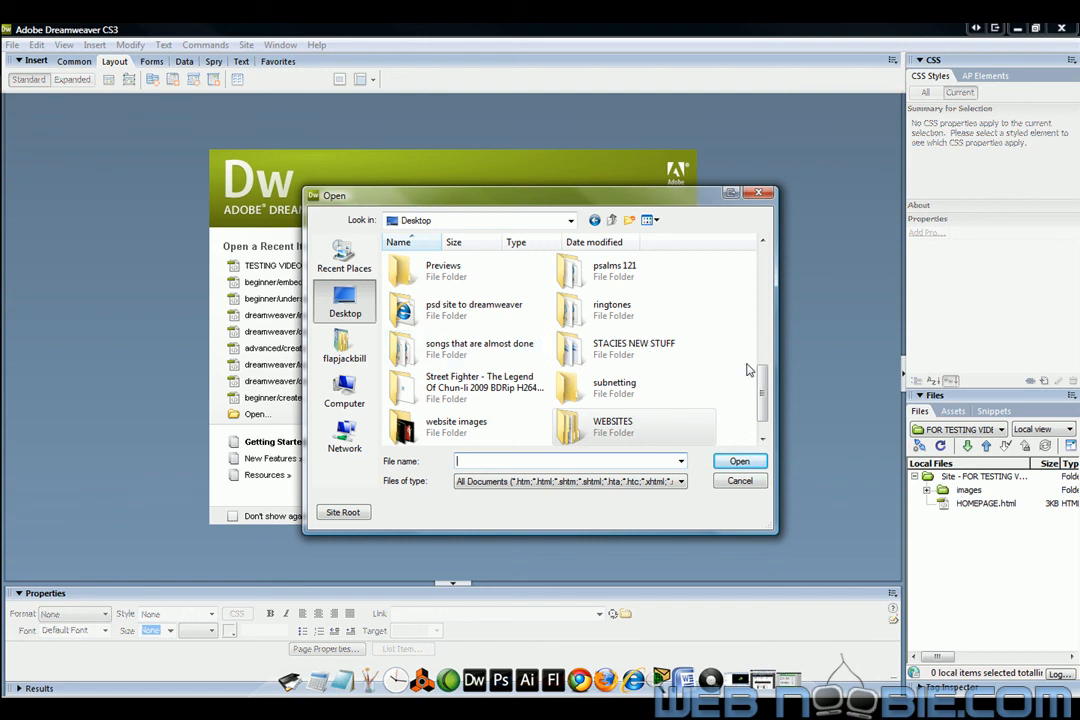
scroll("down", 3)
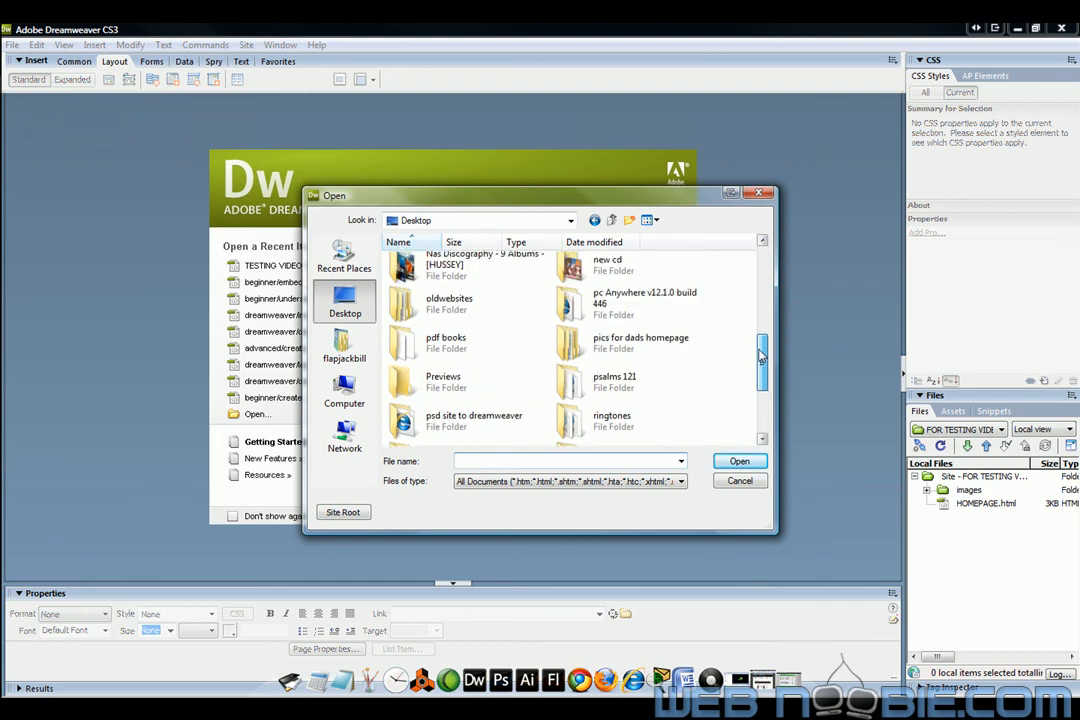
double_click(474, 420)
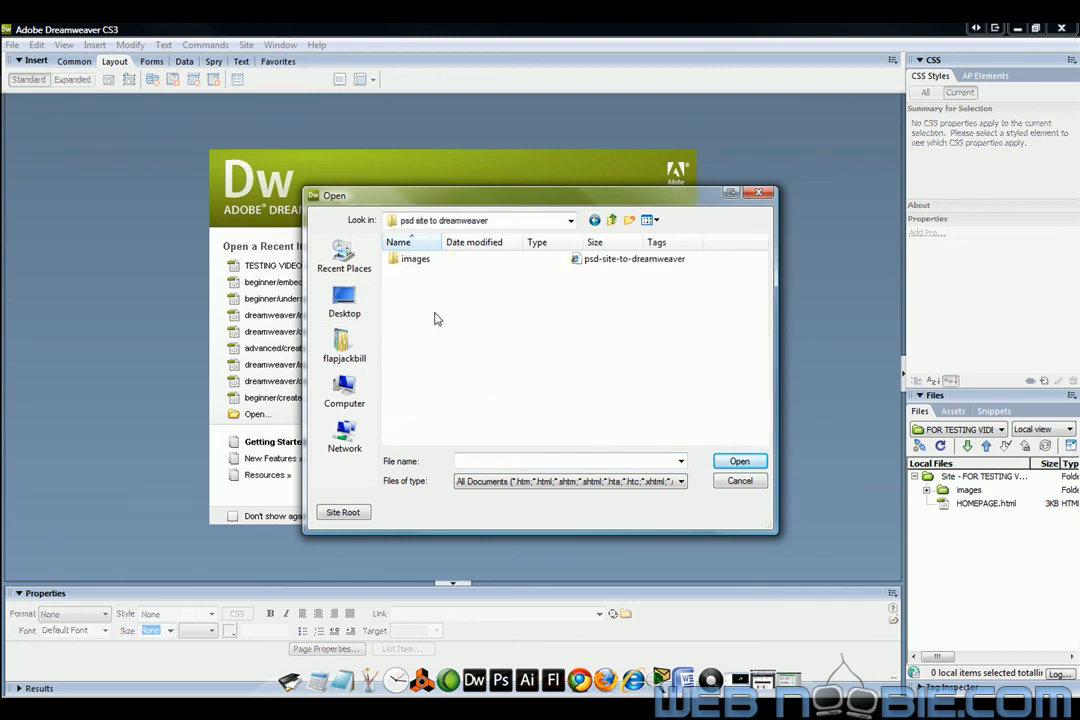
mouse_move(634, 260)
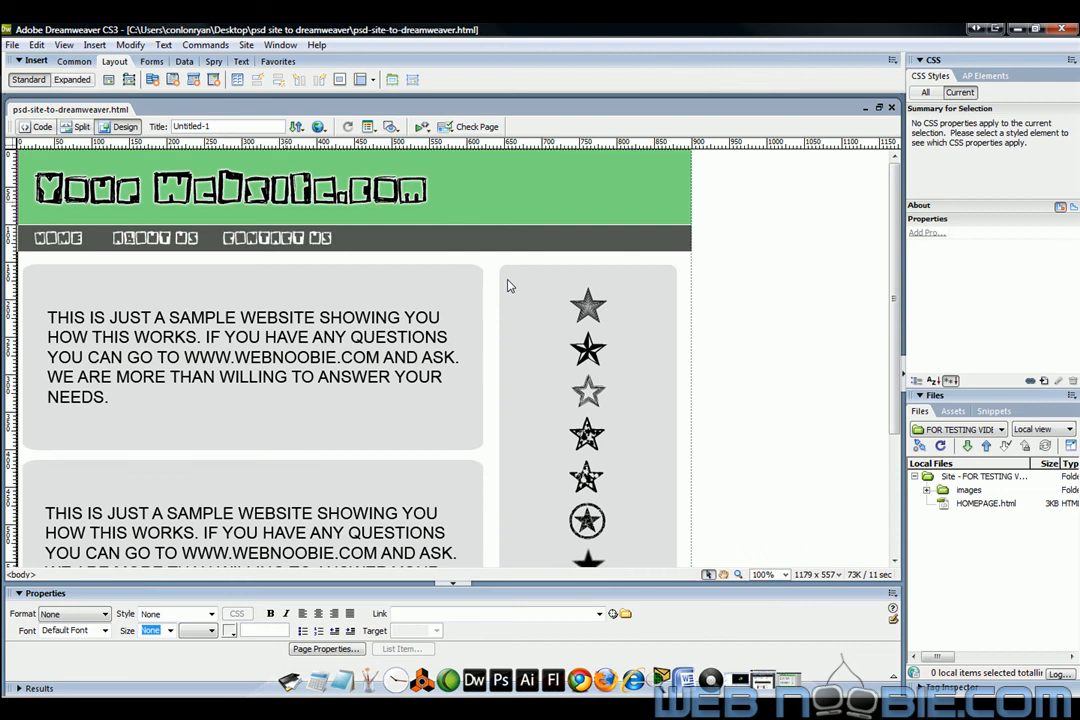
- Scroll the opened HTML page to view the layout table
scroll("down", 3)
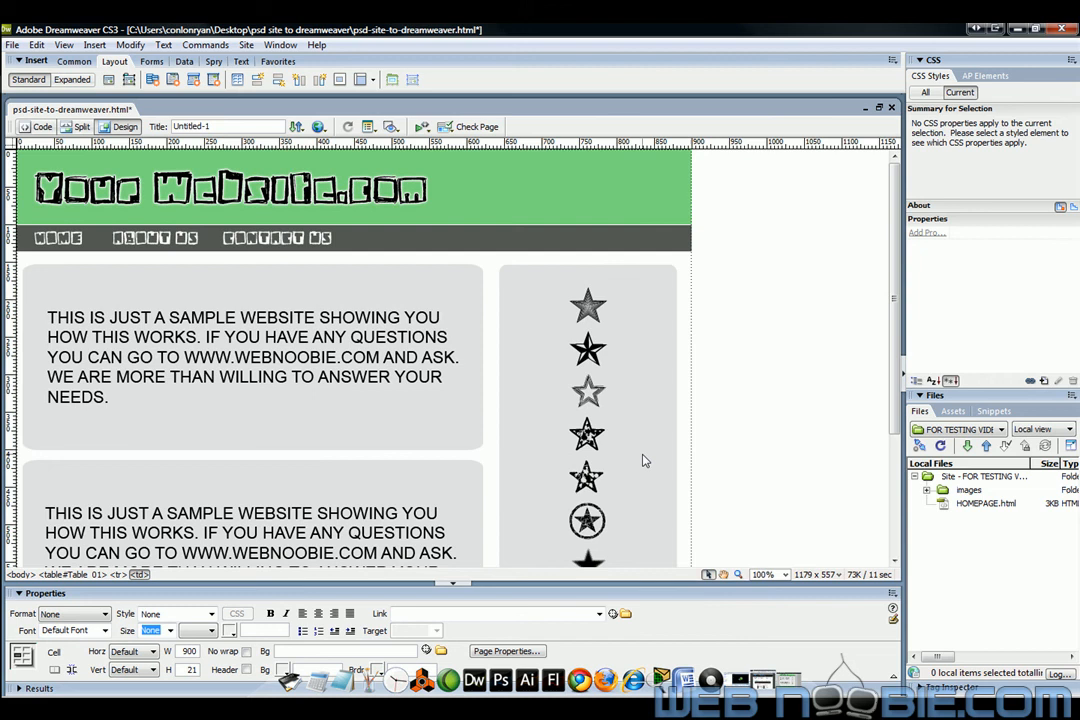
mouse_move(658, 288)
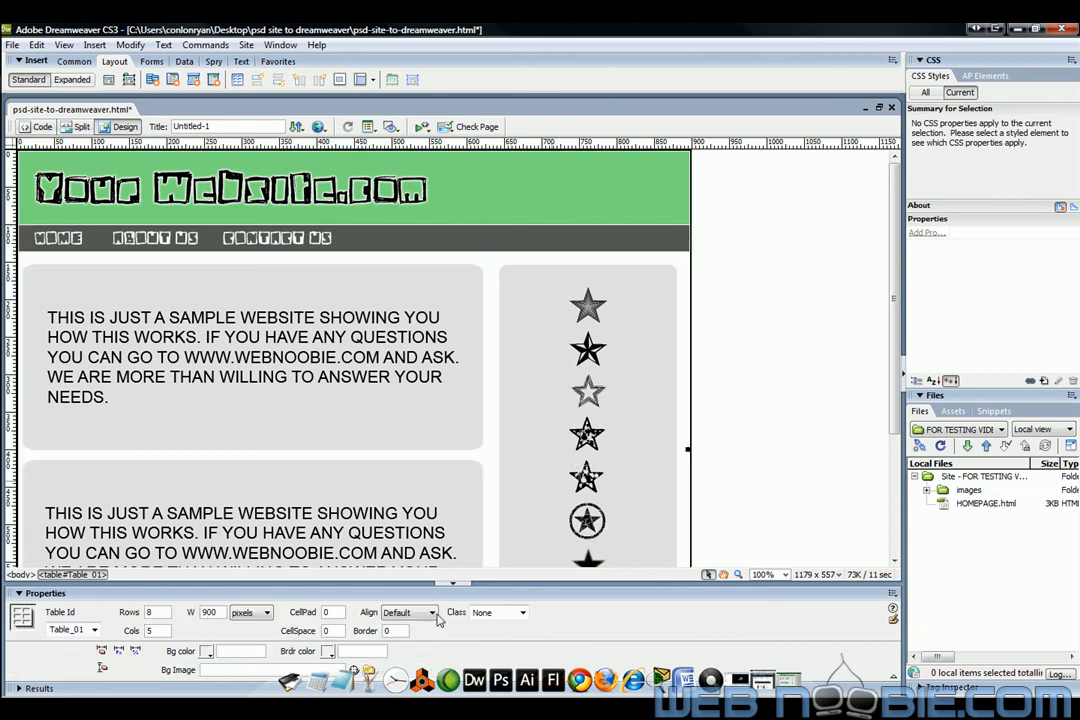
- Align the layout table to Center and set the page background colour to black #000000
left_click(430, 612)
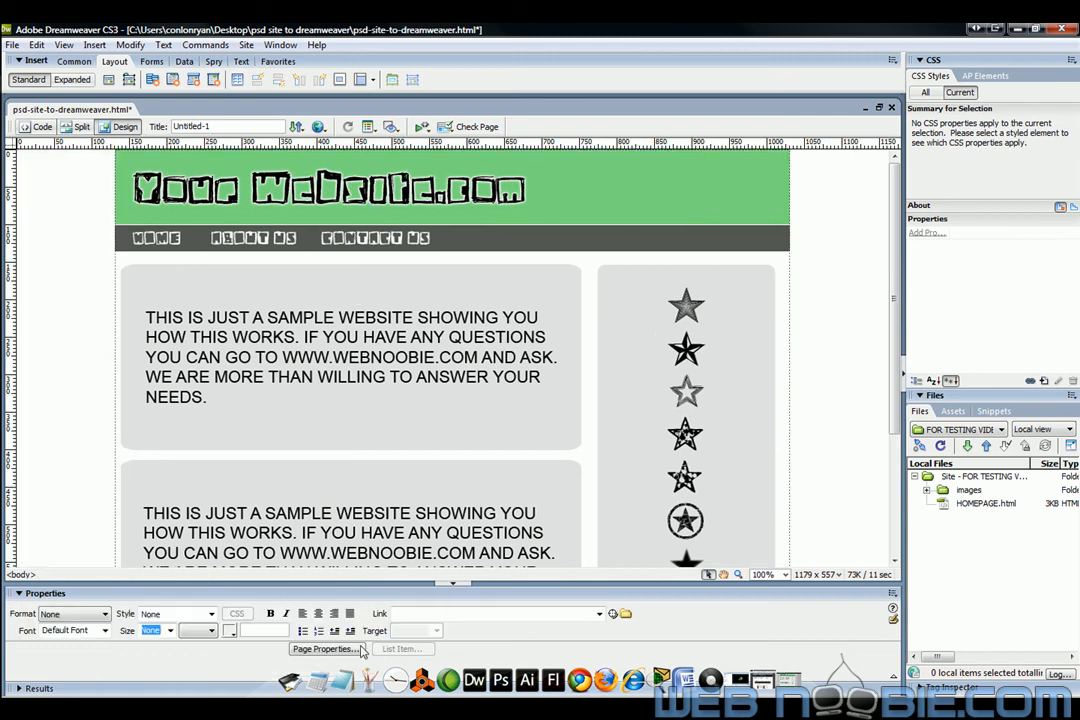
left_click(324, 648)
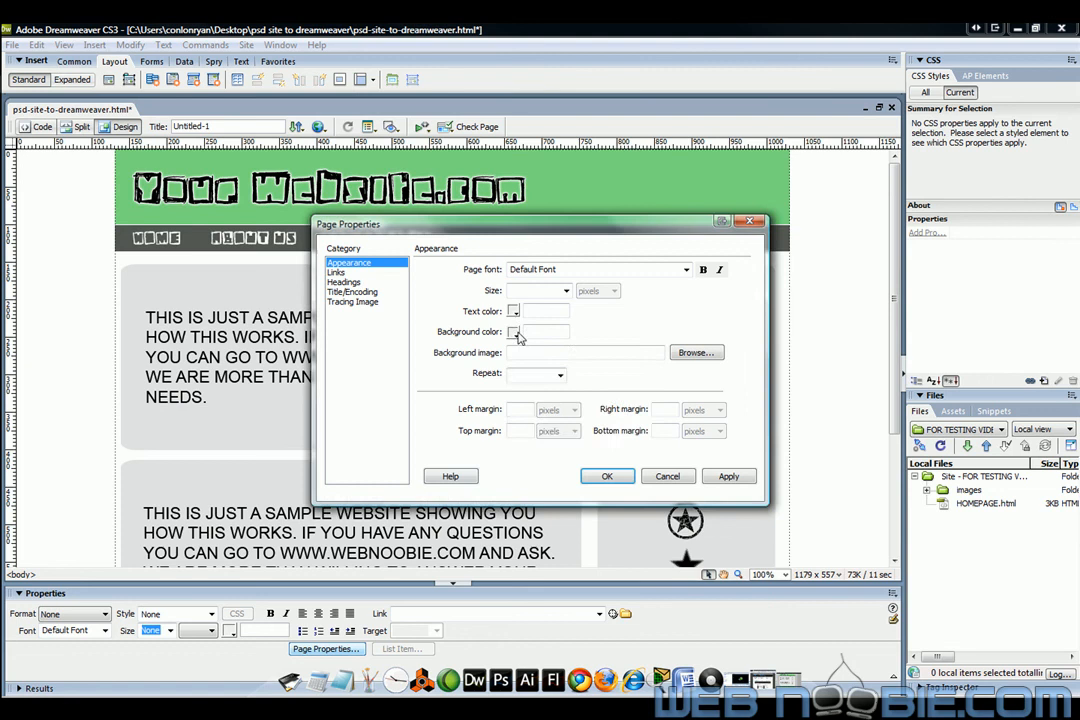
left_click(512, 332)
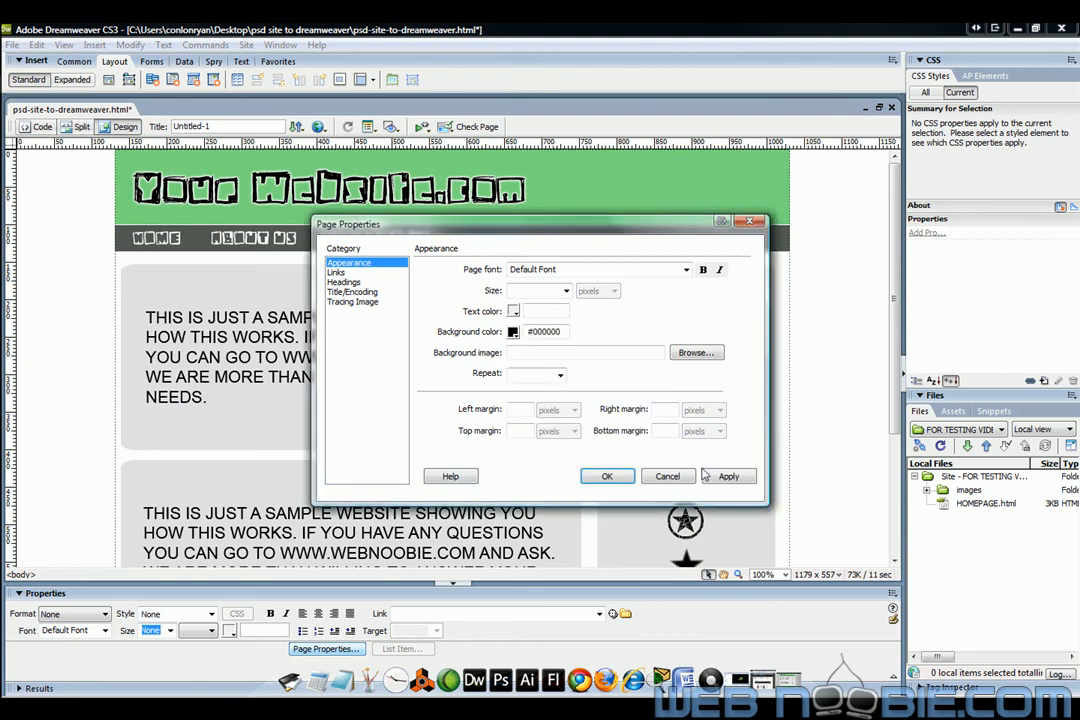
left_click(608, 476)
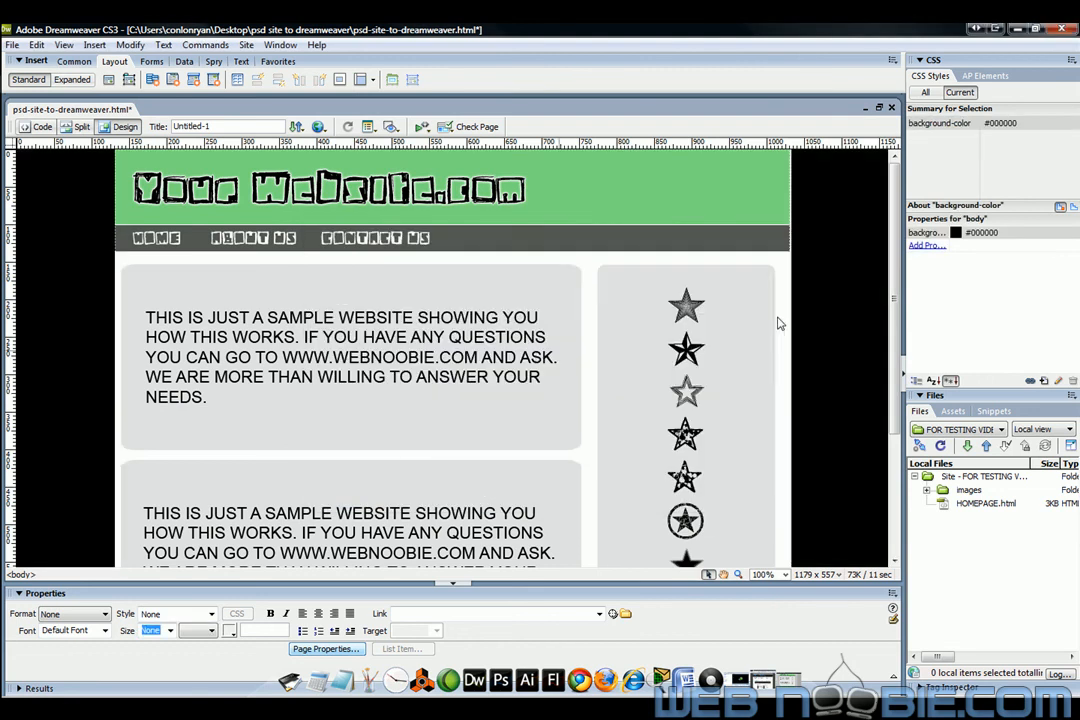
- Reselect the layout table and adjust its properties
scroll("down", 3)
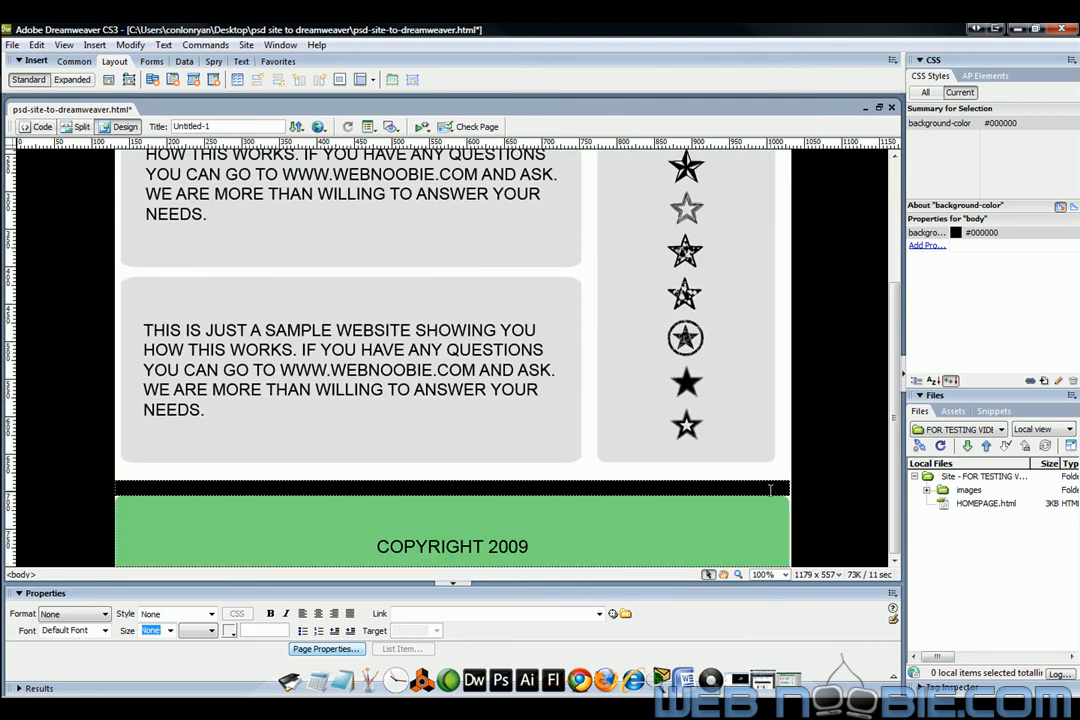
left_click(452, 520)
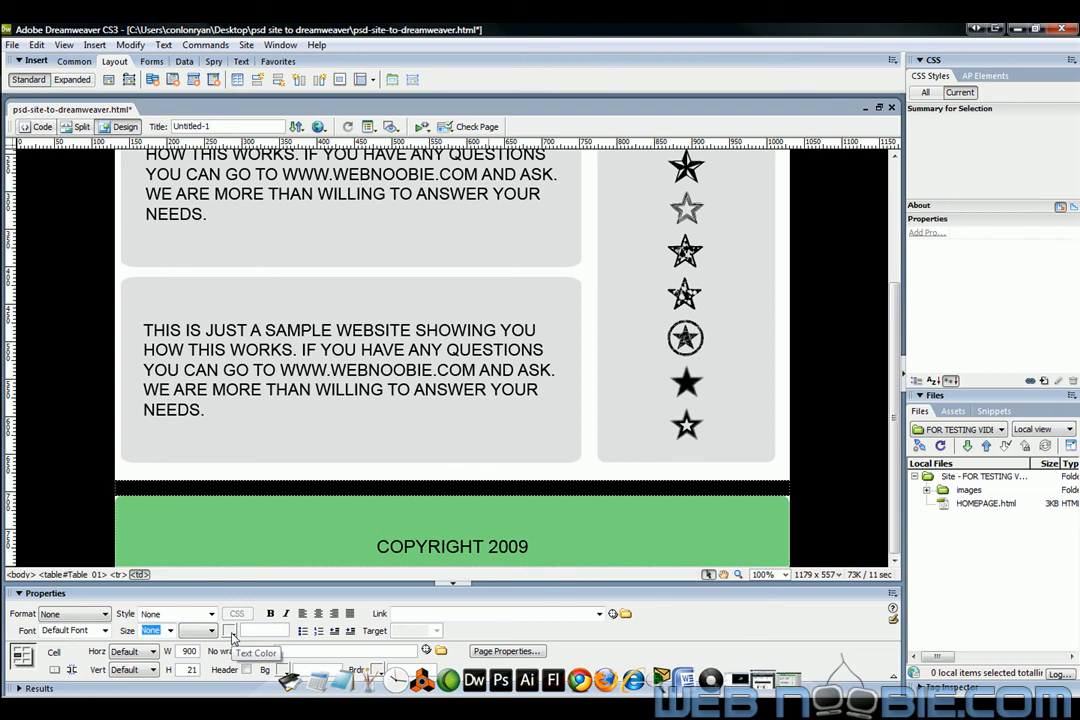
left_click(232, 630)
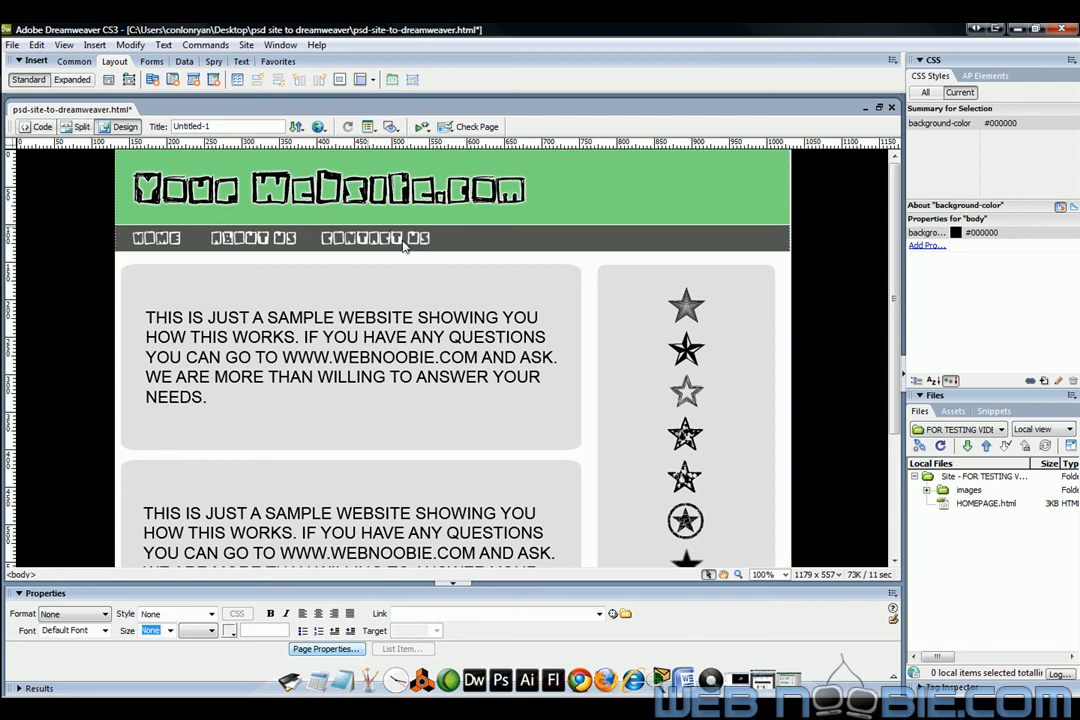
- Select the home navigation graphic and set its Link to home.htm
left_click(374, 238)
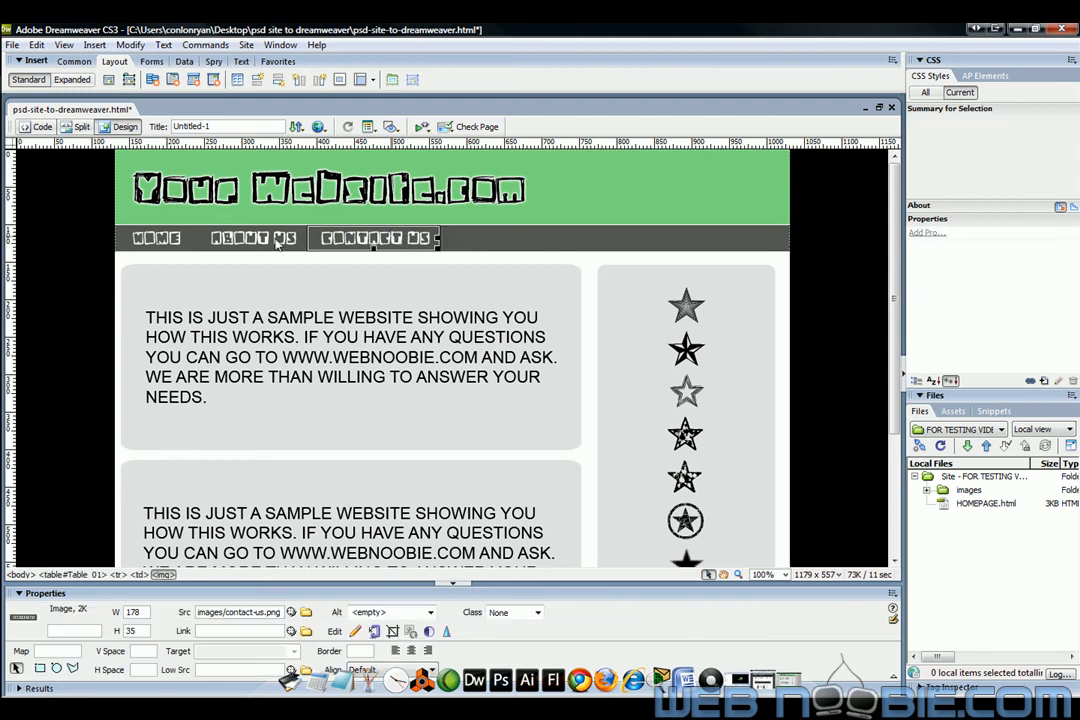
left_click(156, 238)
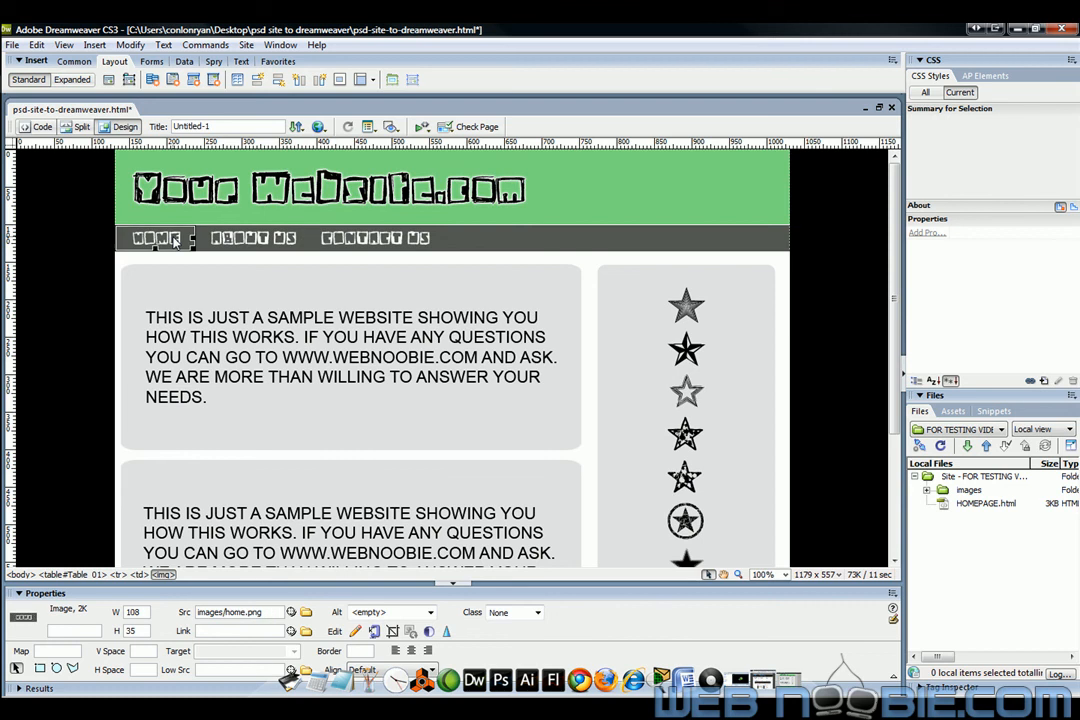
mouse_move(278, 392)
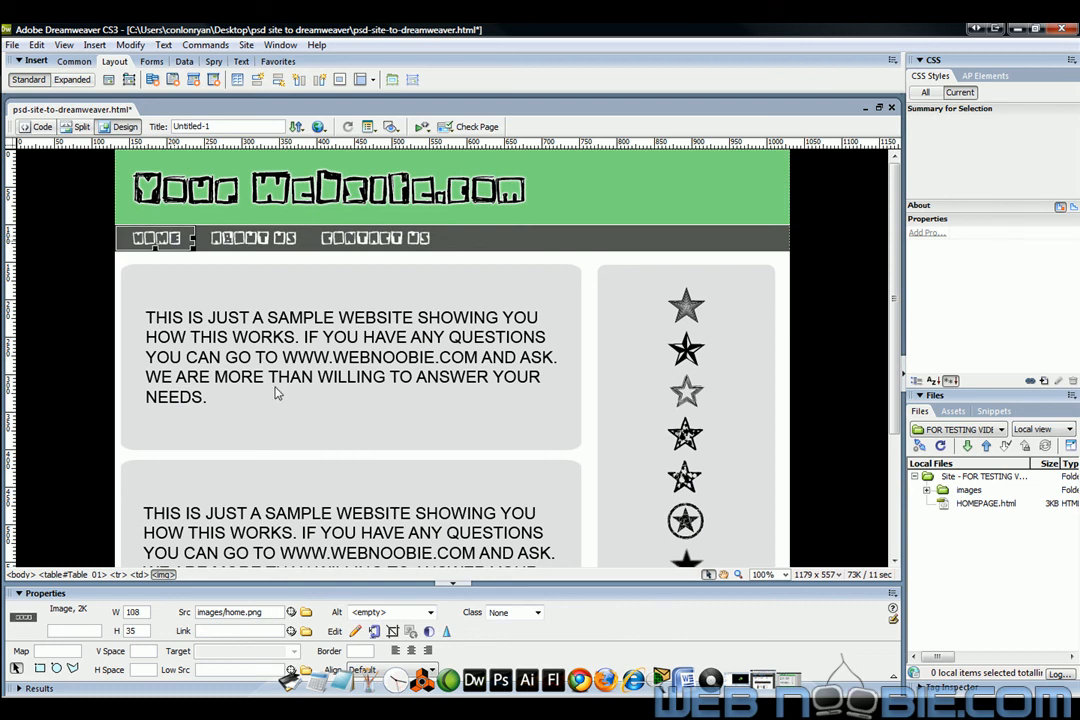
mouse_move(280, 660)
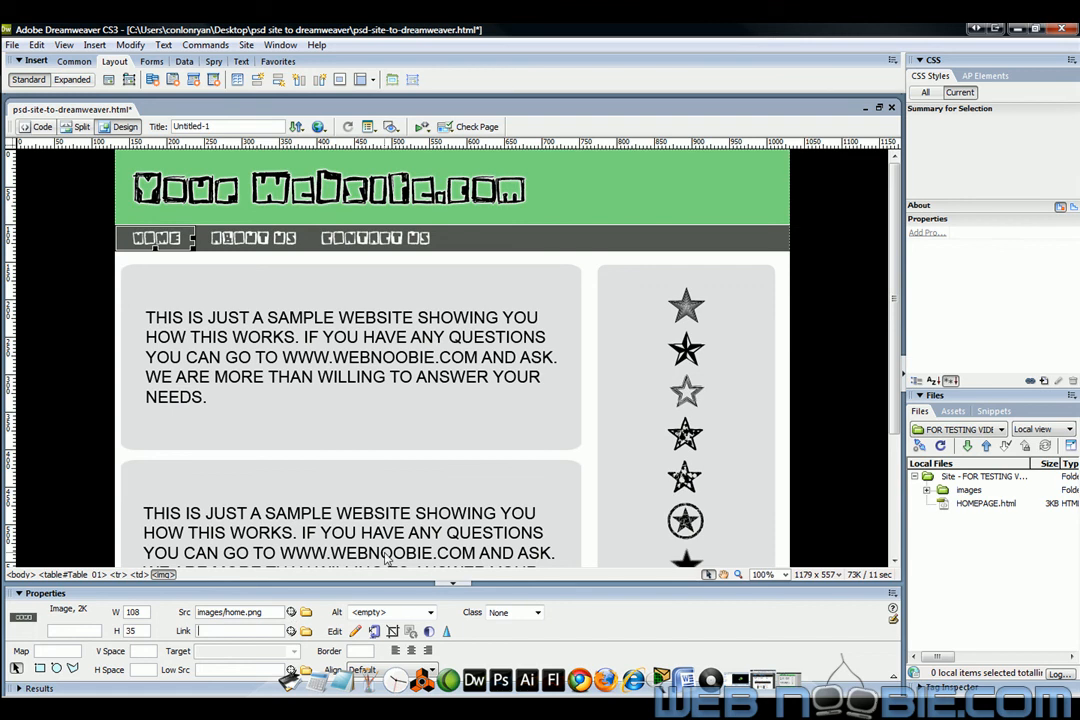
type("home.htm")
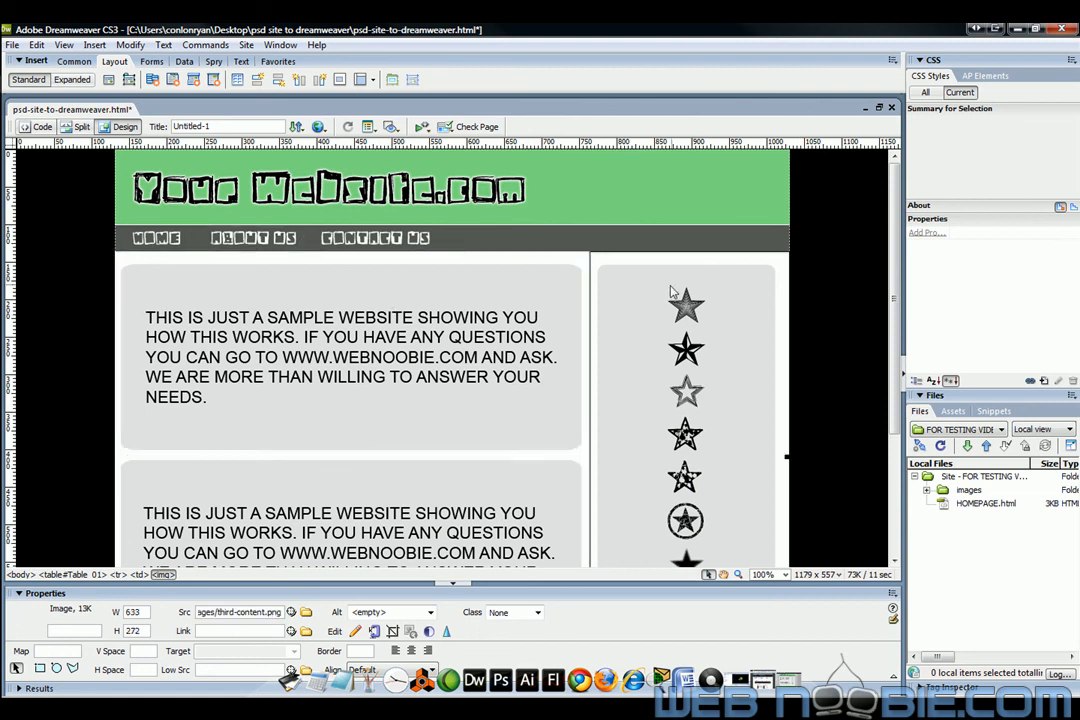
scroll("down", 3)
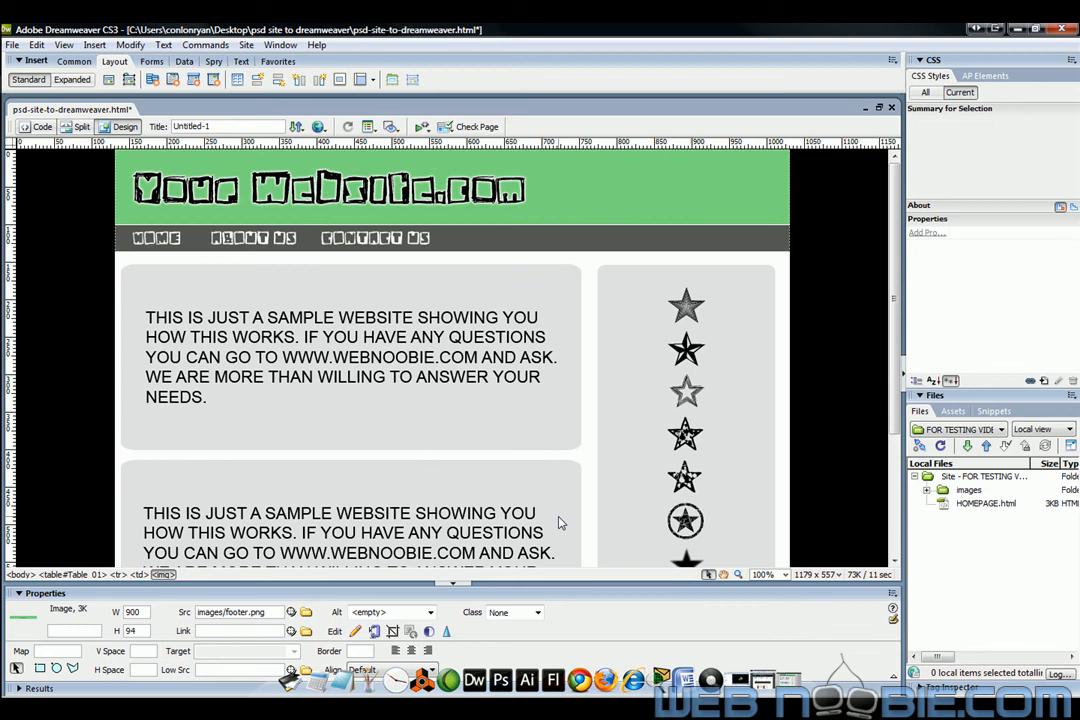
mouse_move(564, 492)
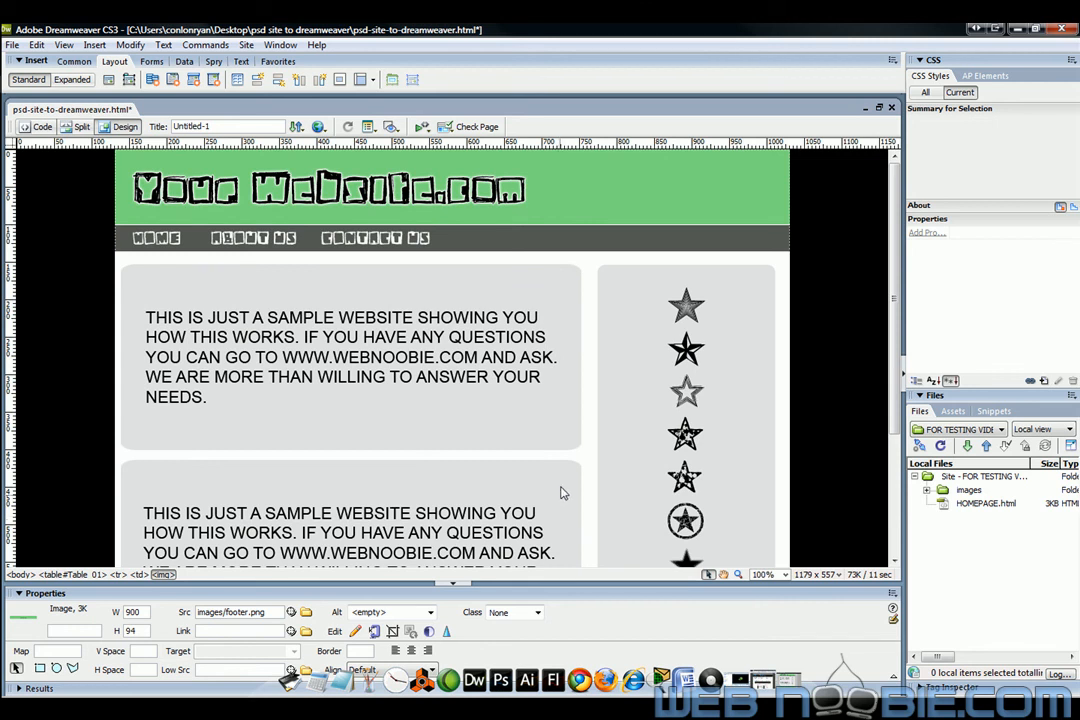
mouse_move(828, 270)
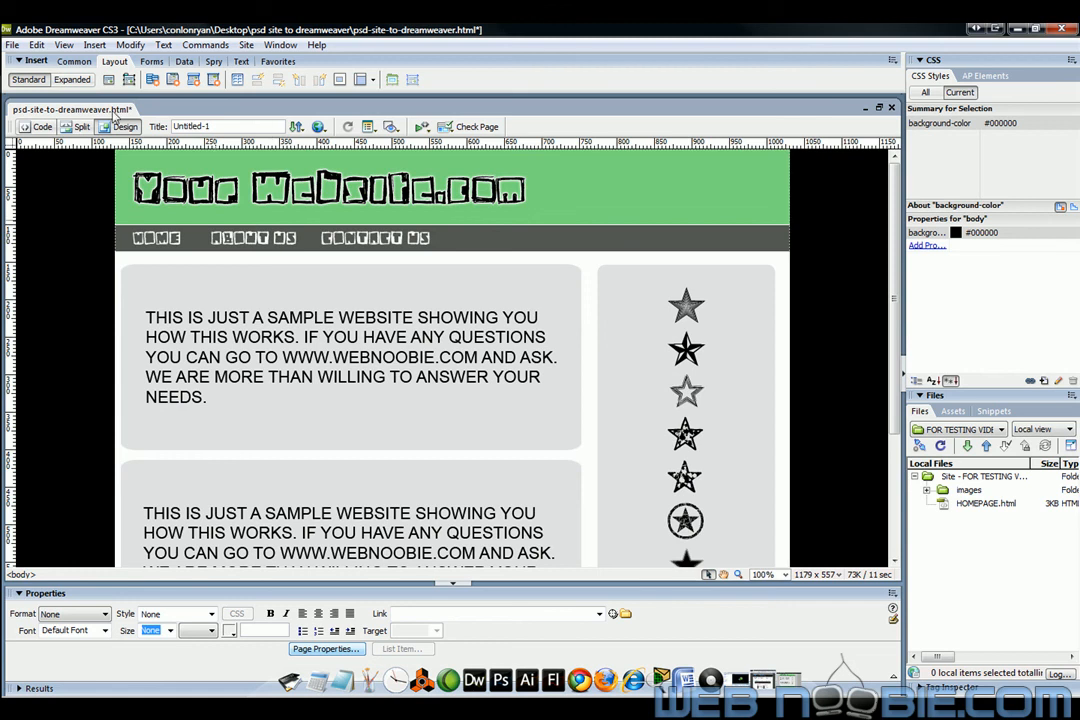
- Run Modify > Convert > Tables to AP Divs, producing apDiv1 through apDiv12, and inspect the new blocks
left_click(130, 44)
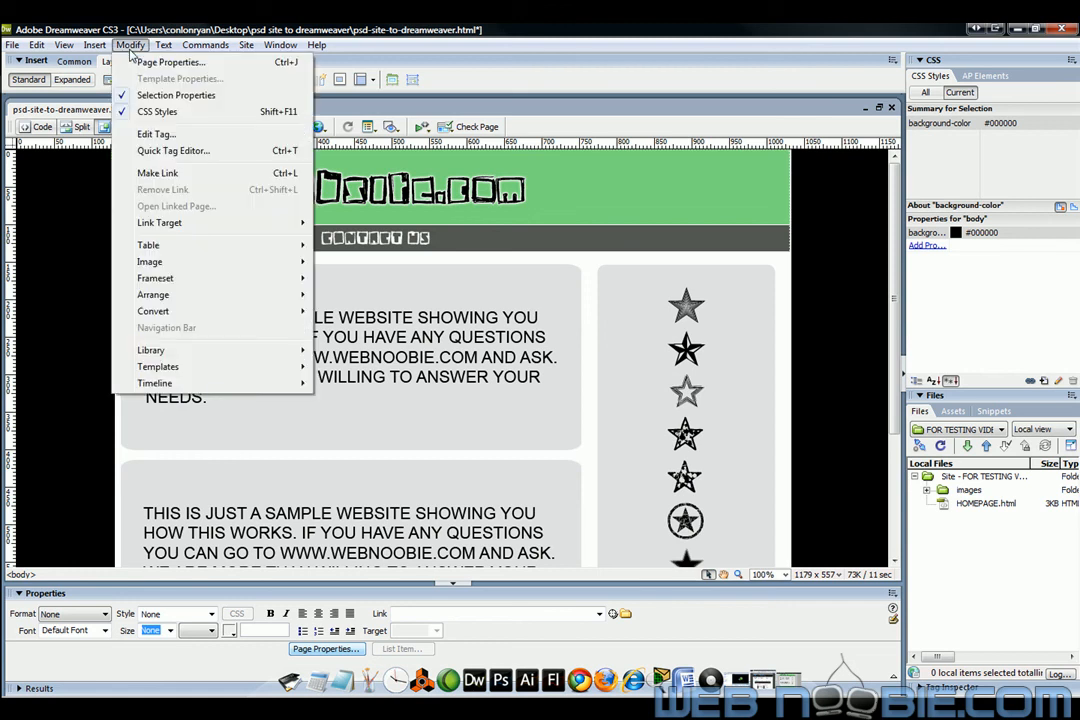
mouse_move(148, 244)
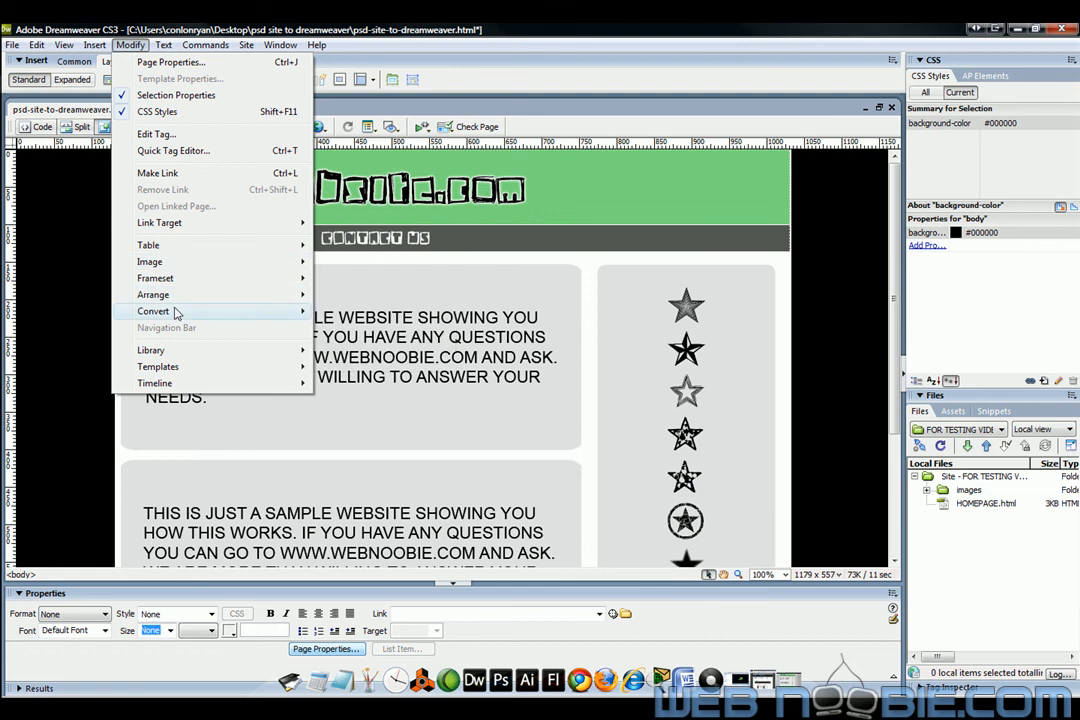
mouse_move(152, 312)
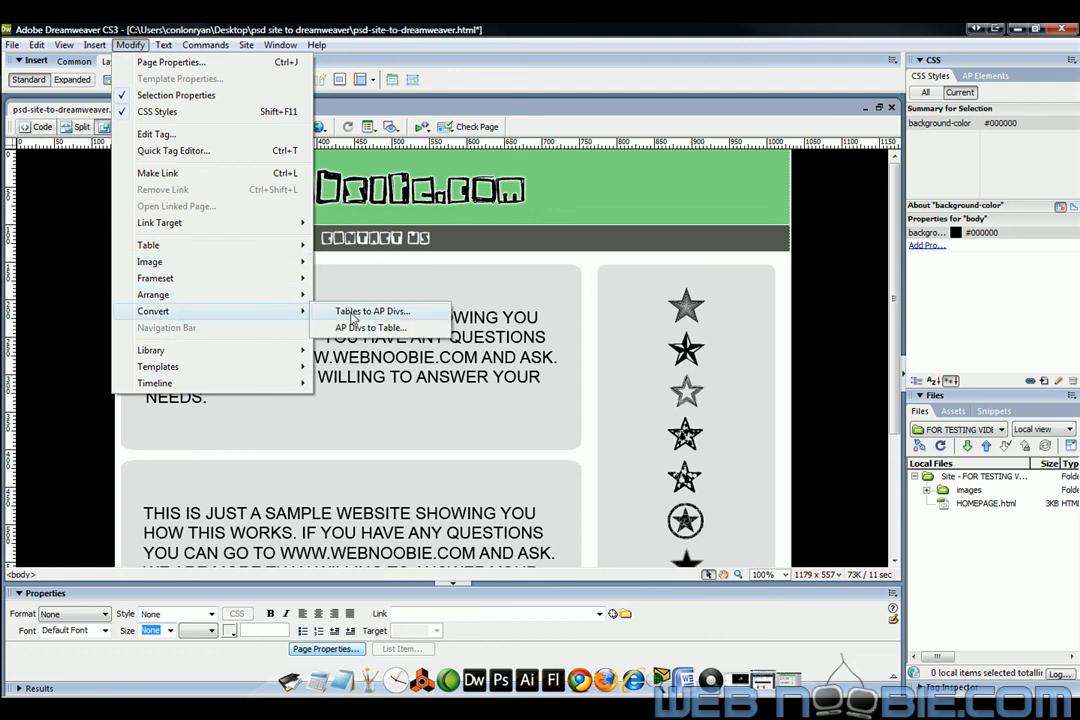
left_click(370, 312)
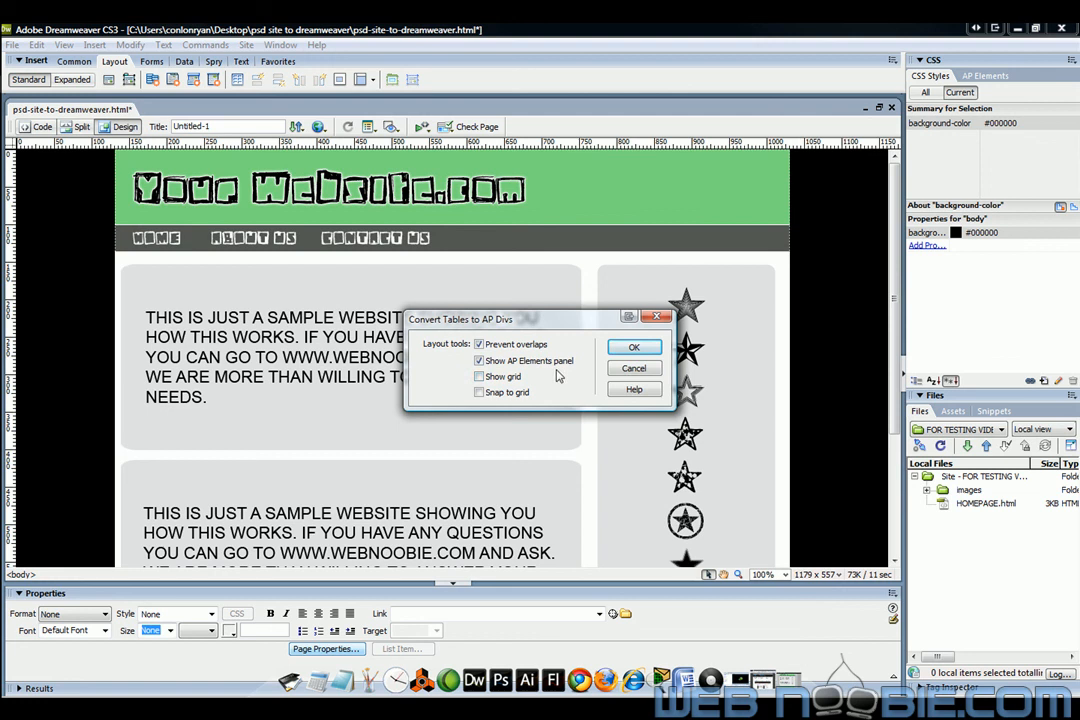
left_click(632, 348)
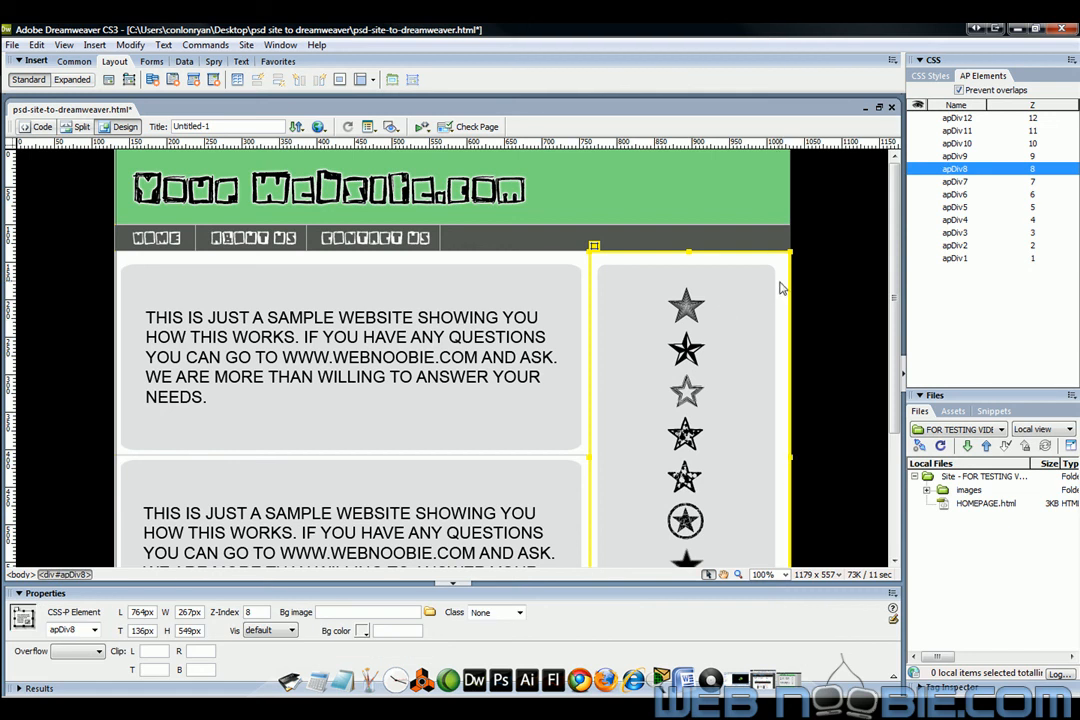
mouse_move(800, 290)
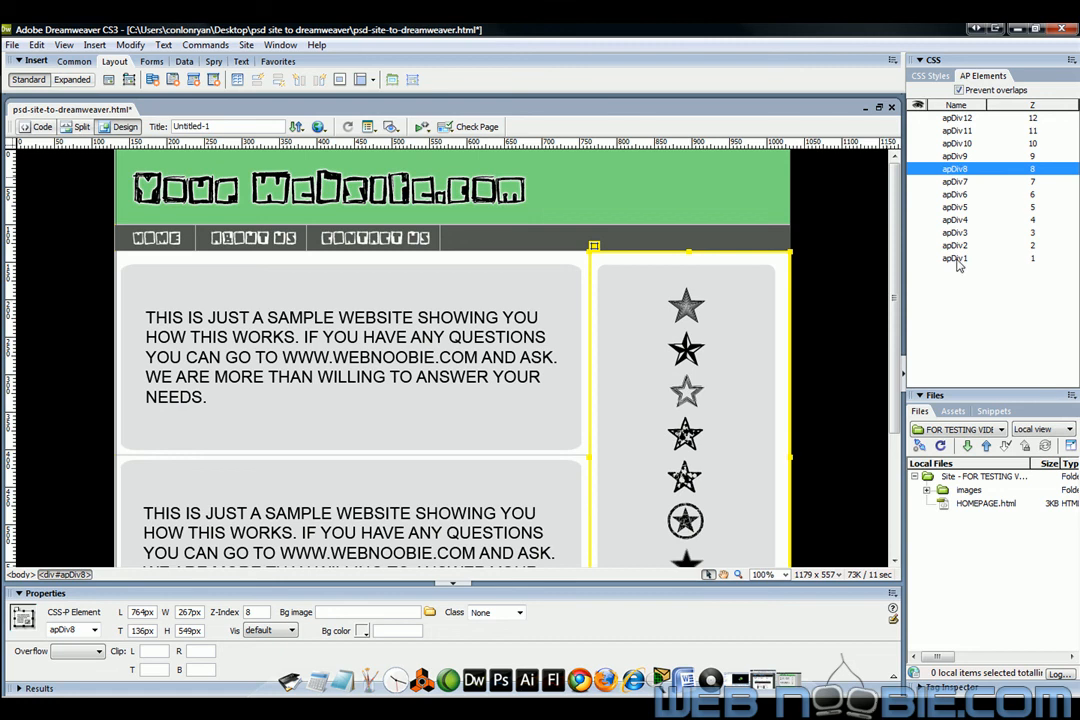
left_click(954, 232)
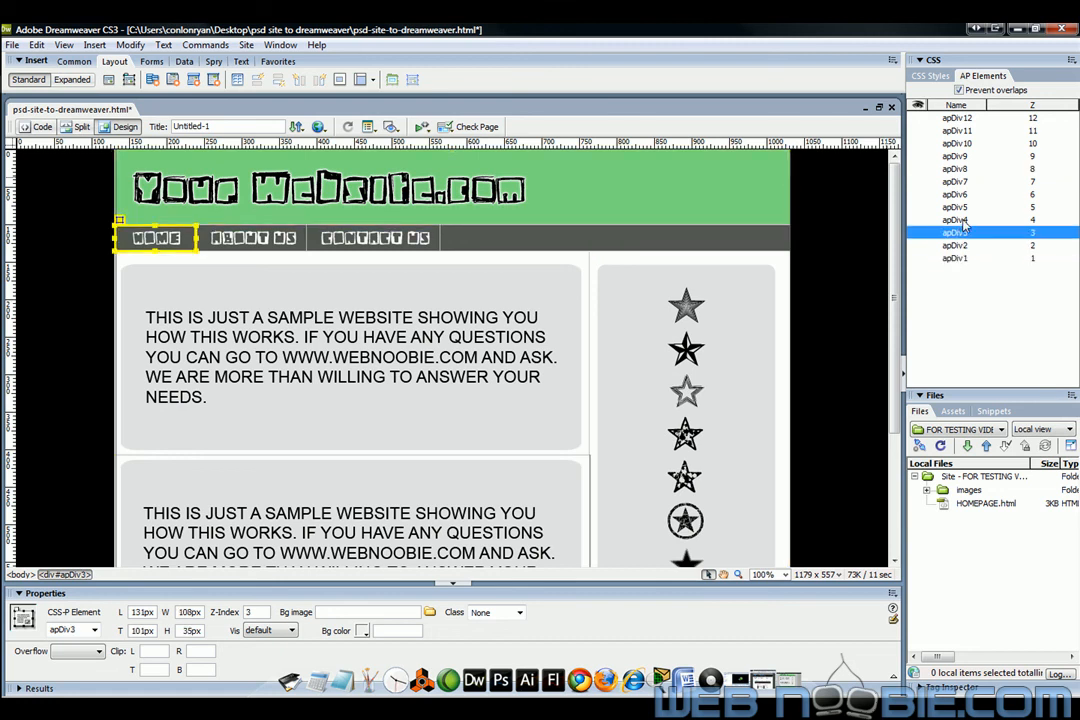
left_click(954, 206)
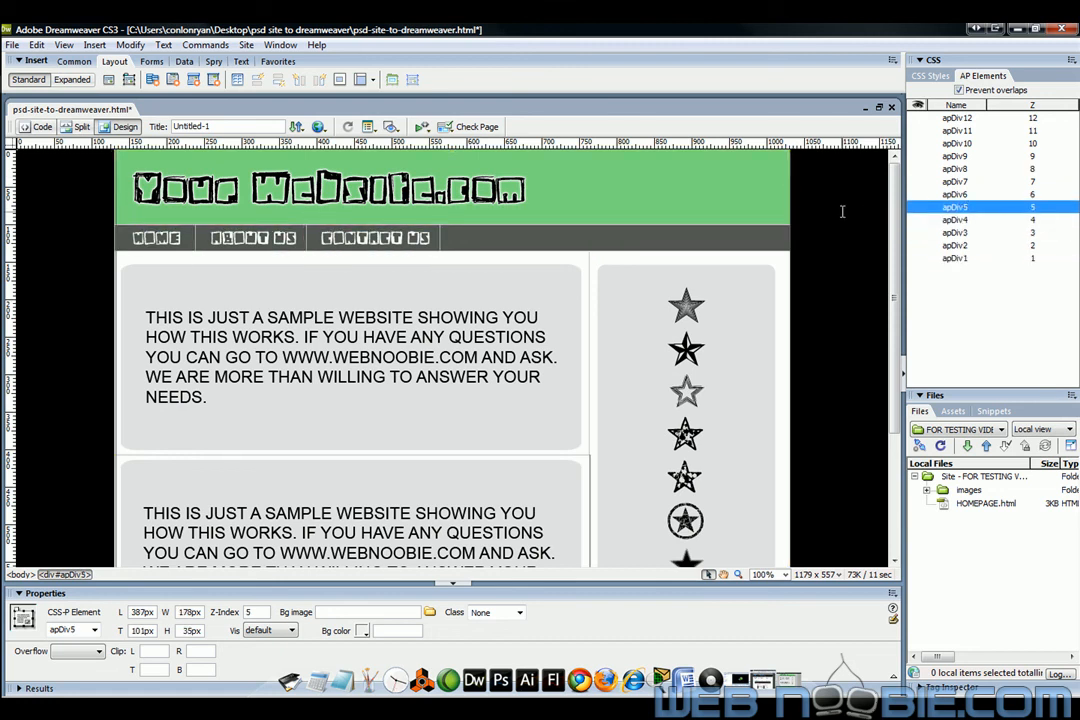